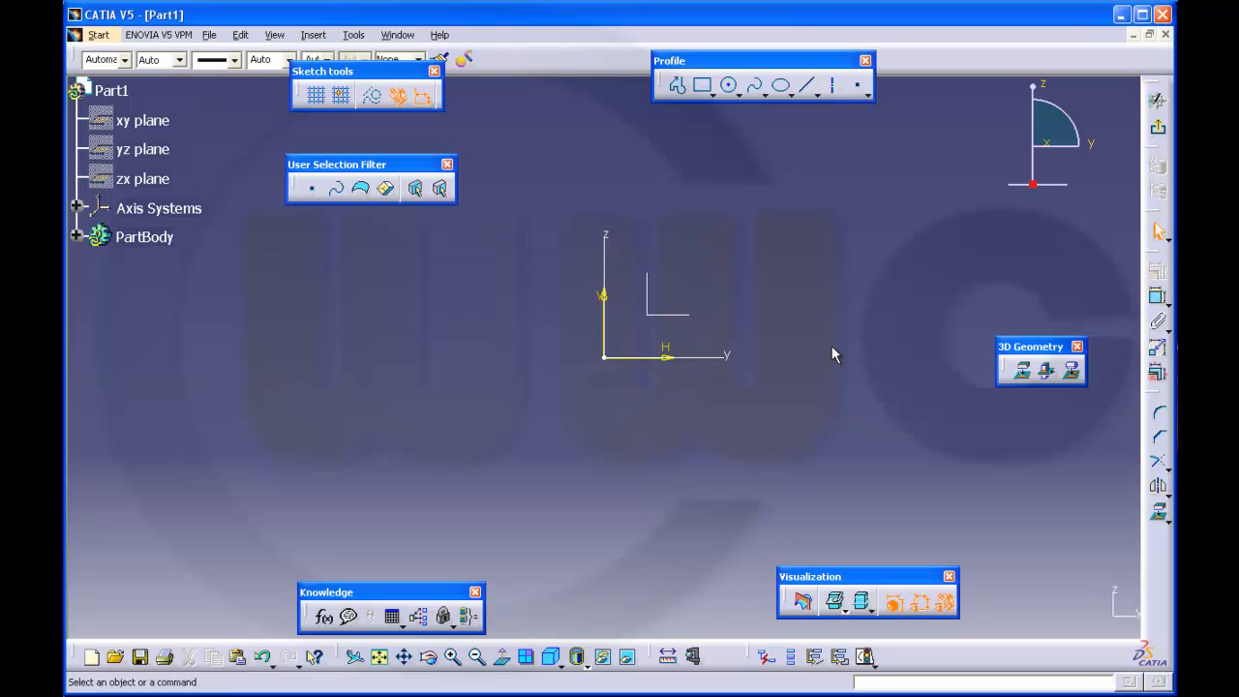
{"action": "mouse_move", "coordinate": [842, 354]}
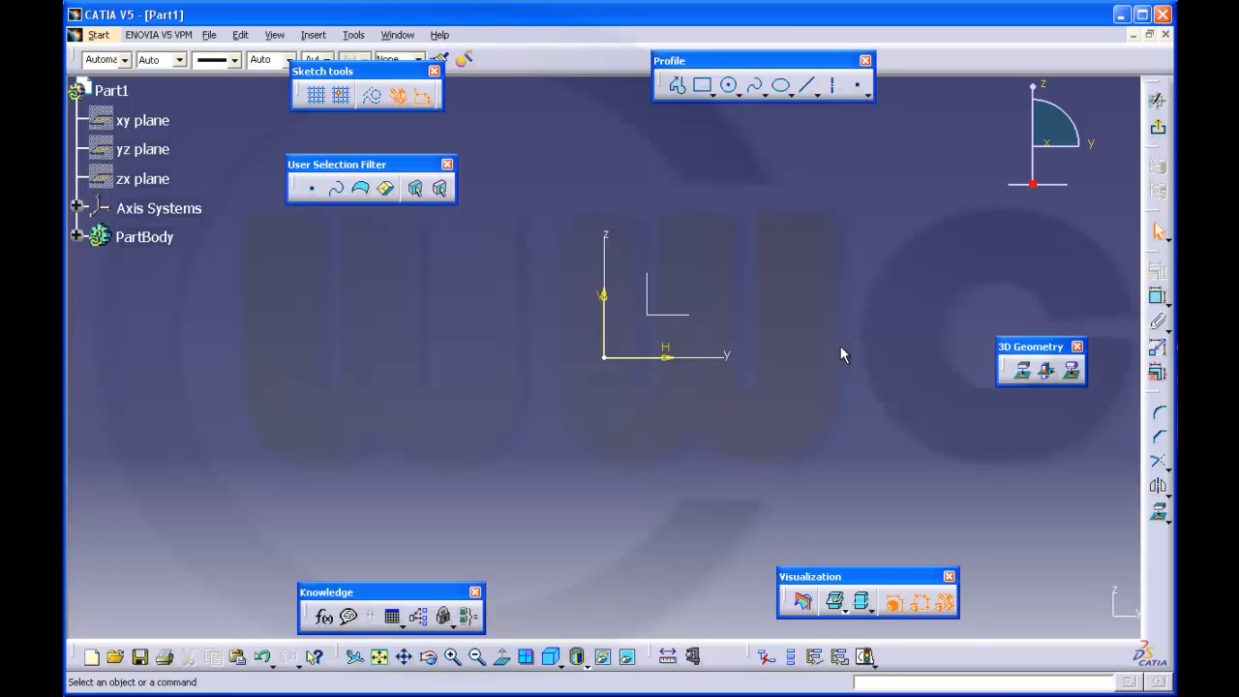
{"action": "mouse_move", "coordinate": [929, 346]}
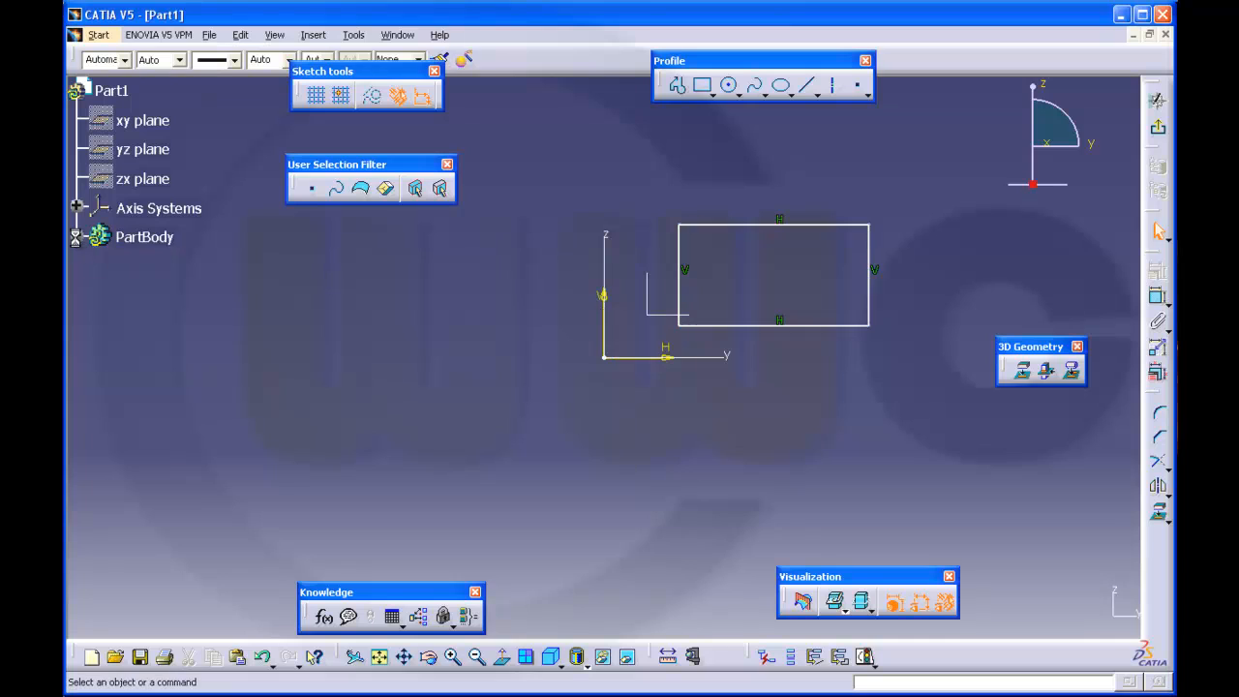
Select Parallelism.1 through Parallelism.4 under Sketch.1's constraints for deletion.
{"action": "left_click", "coordinate": [78, 236]}
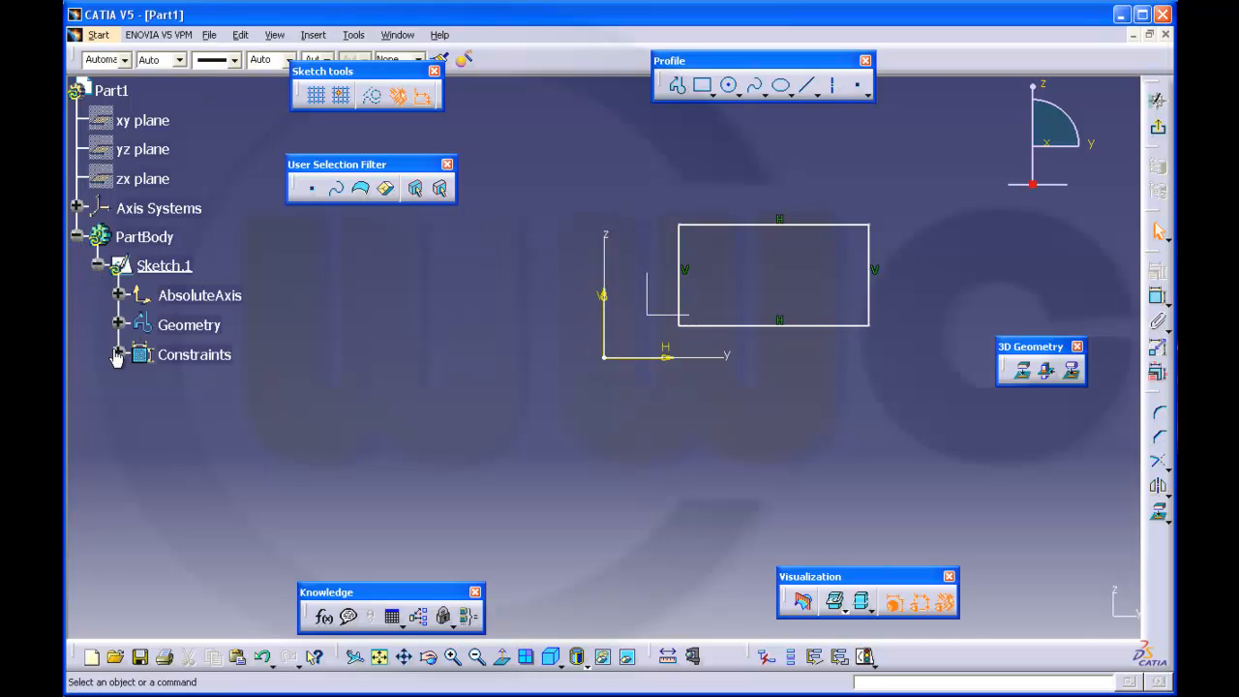
{"action": "left_click", "coordinate": [116, 355]}
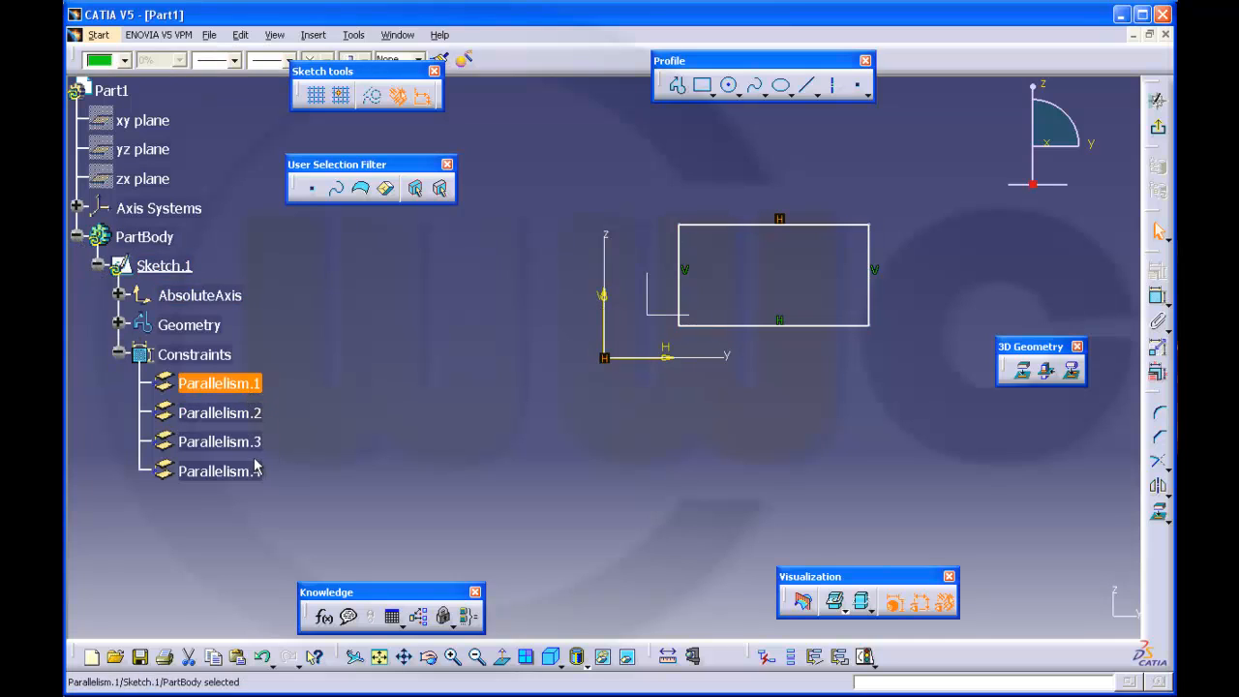
{"action": "left_click", "coordinate": [120, 355]}
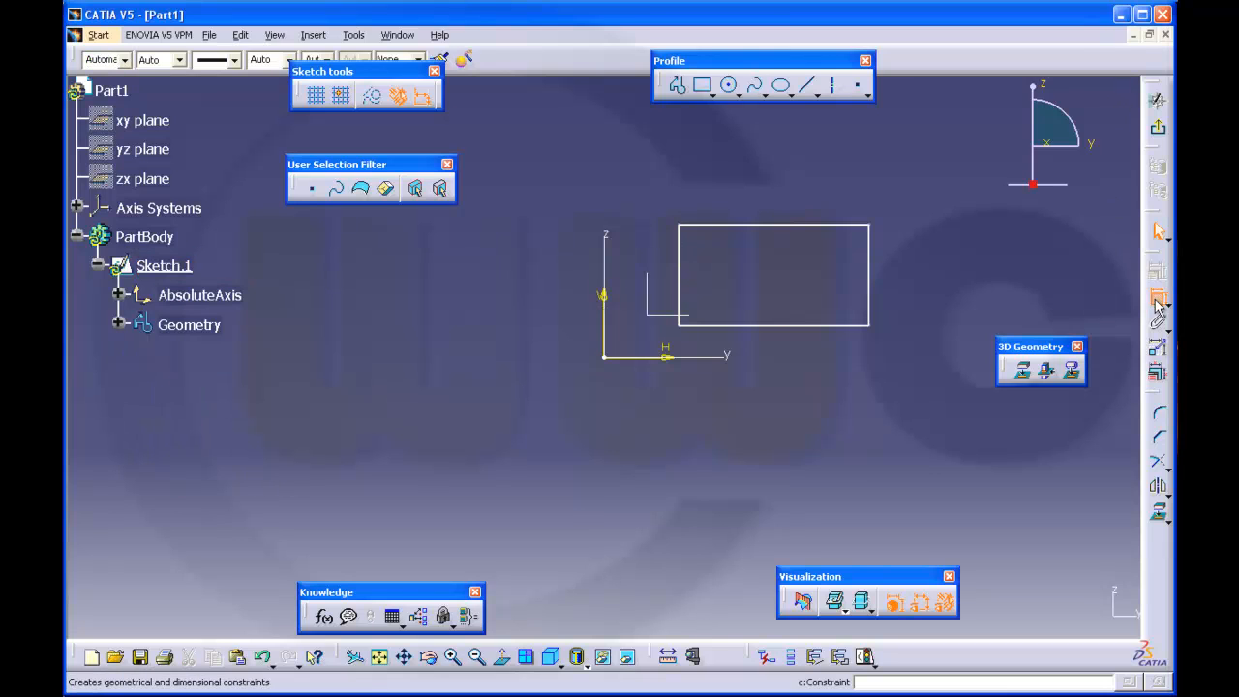
Make the rectangle's left and bottom sides coincident with the V and H sketch axes.
{"action": "left_click", "coordinate": [647, 275]}
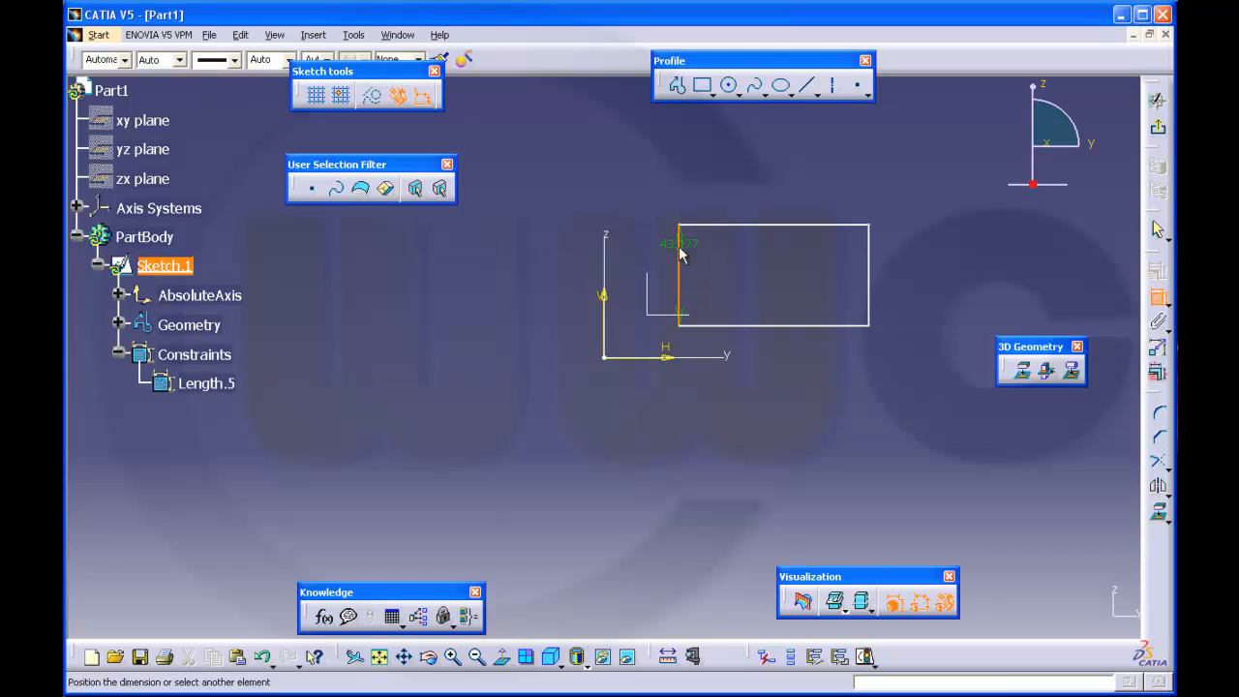
{"action": "right_click", "coordinate": [677, 244]}
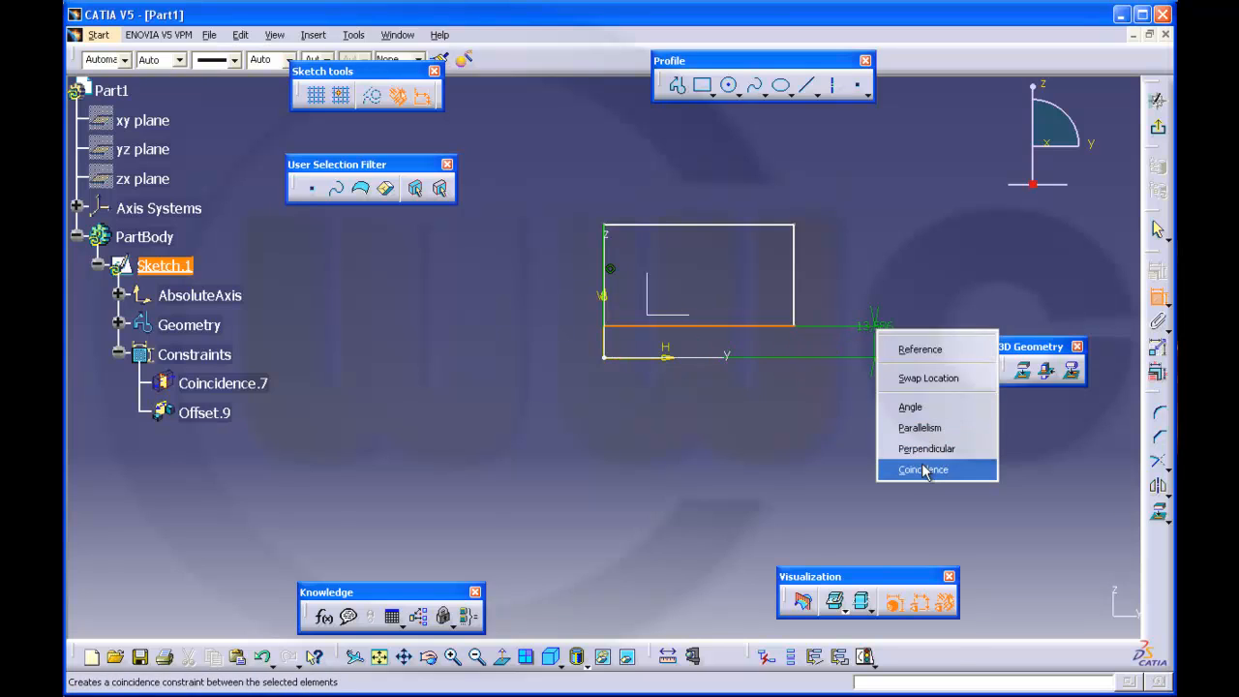
{"action": "left_click", "coordinate": [921, 470]}
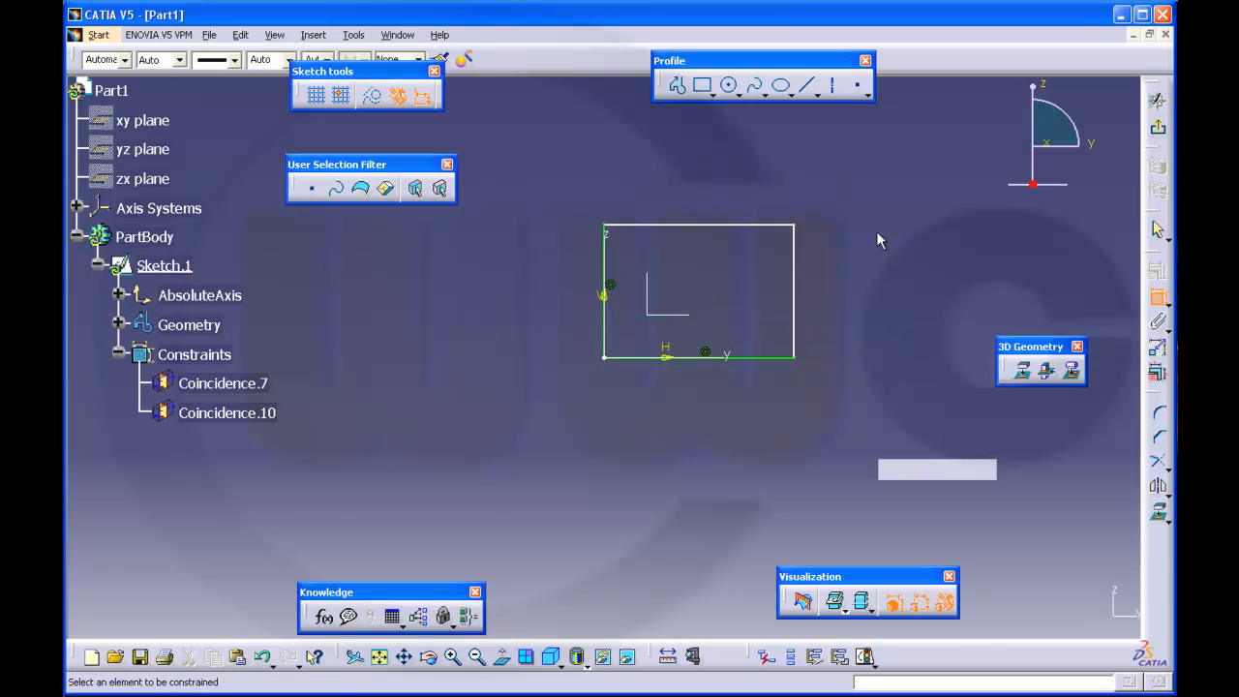
Dimension the rectangle 50 high and 100 wide.
{"action": "left_click", "coordinate": [696, 232]}
{"action": "type", "text": "5"}
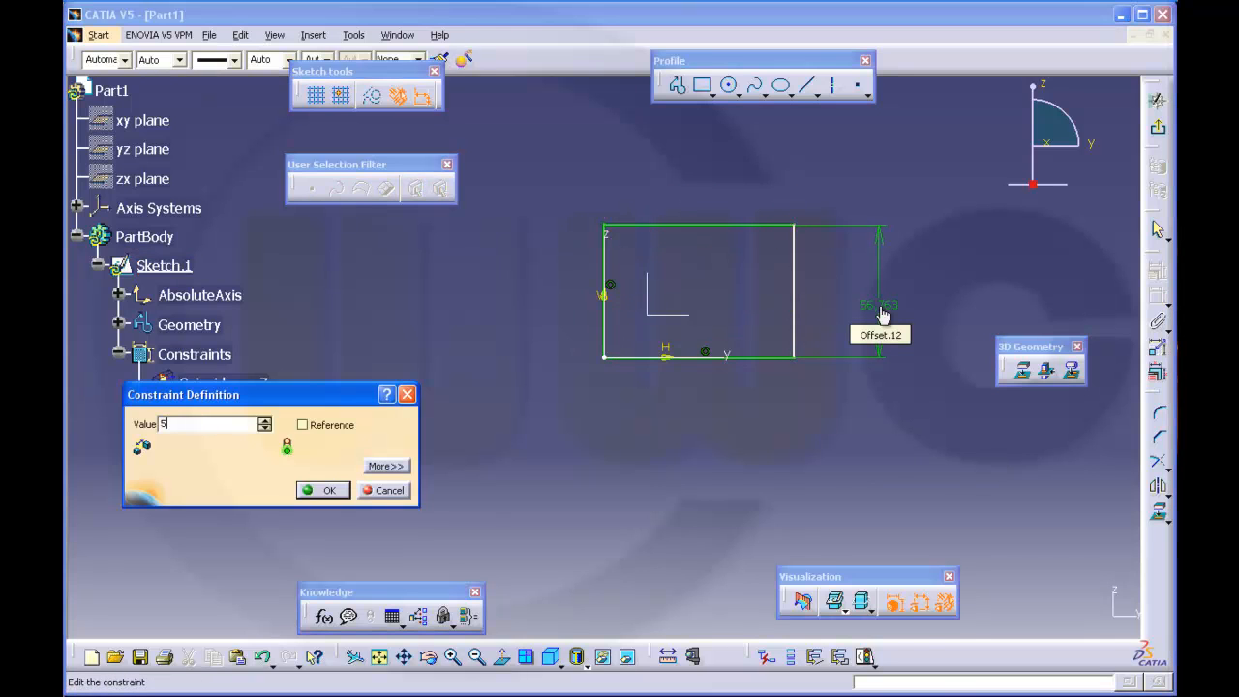
{"action": "left_click", "coordinate": [329, 490]}
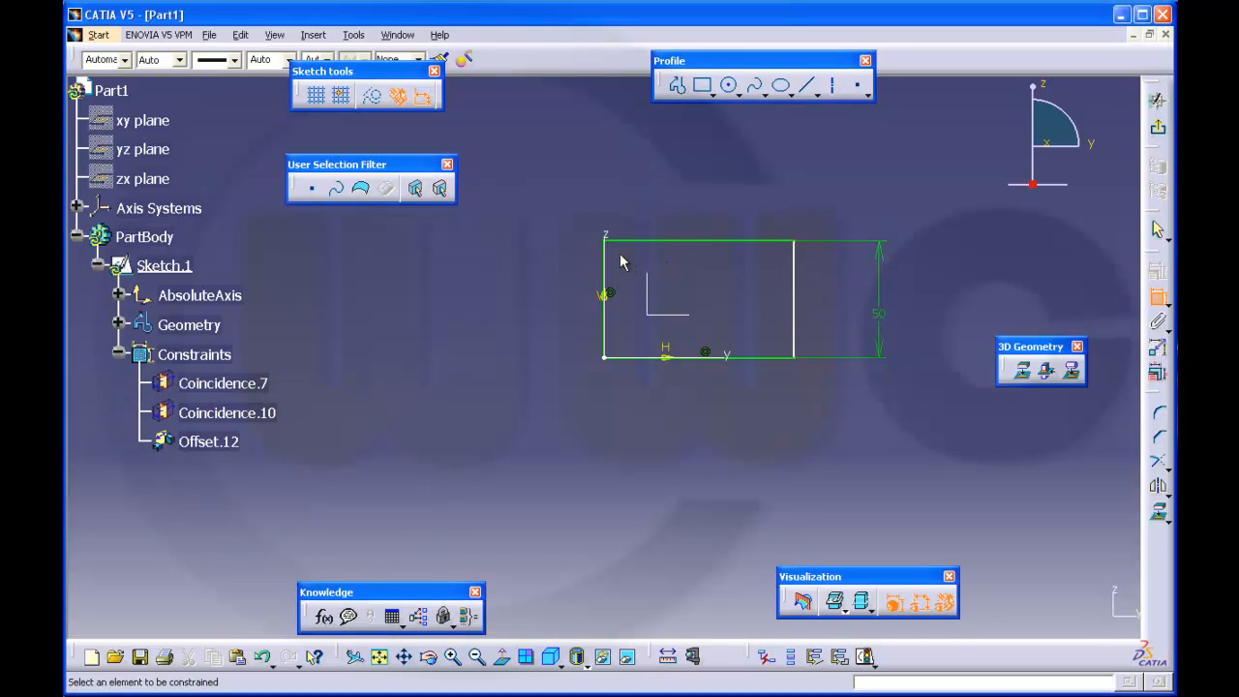
{"action": "left_click", "coordinate": [793, 271]}
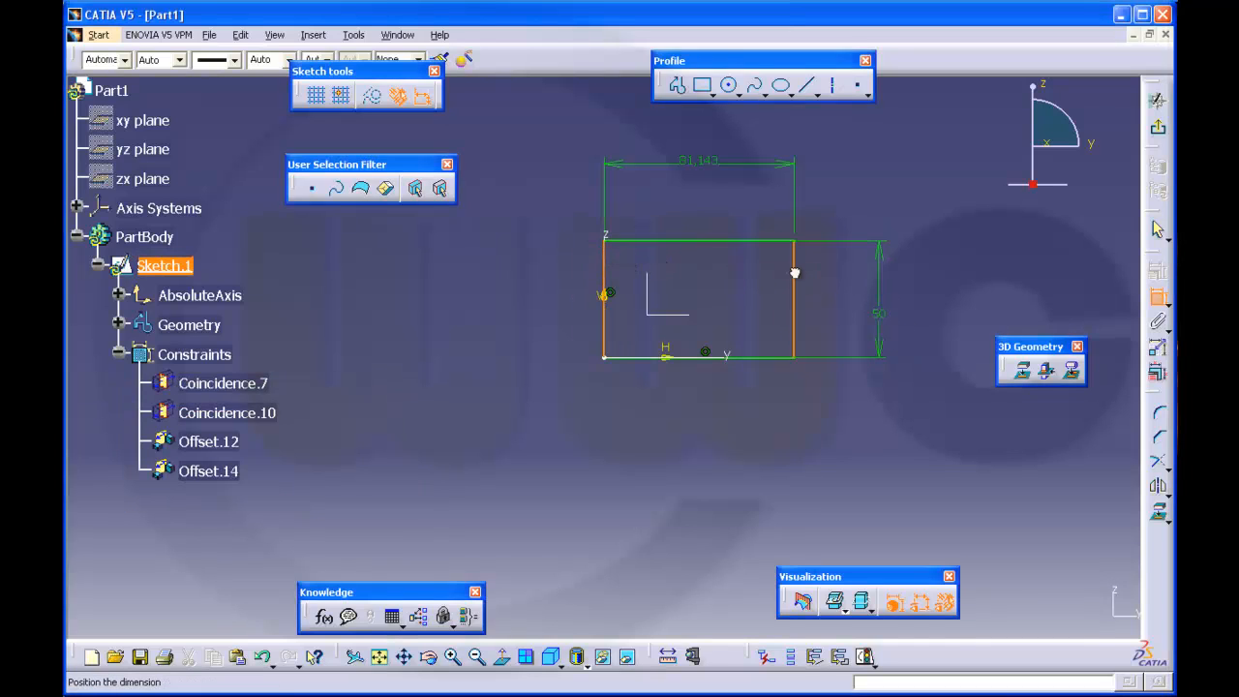
{"action": "double_click", "coordinate": [728, 174]}
{"action": "type", "text": "100"}
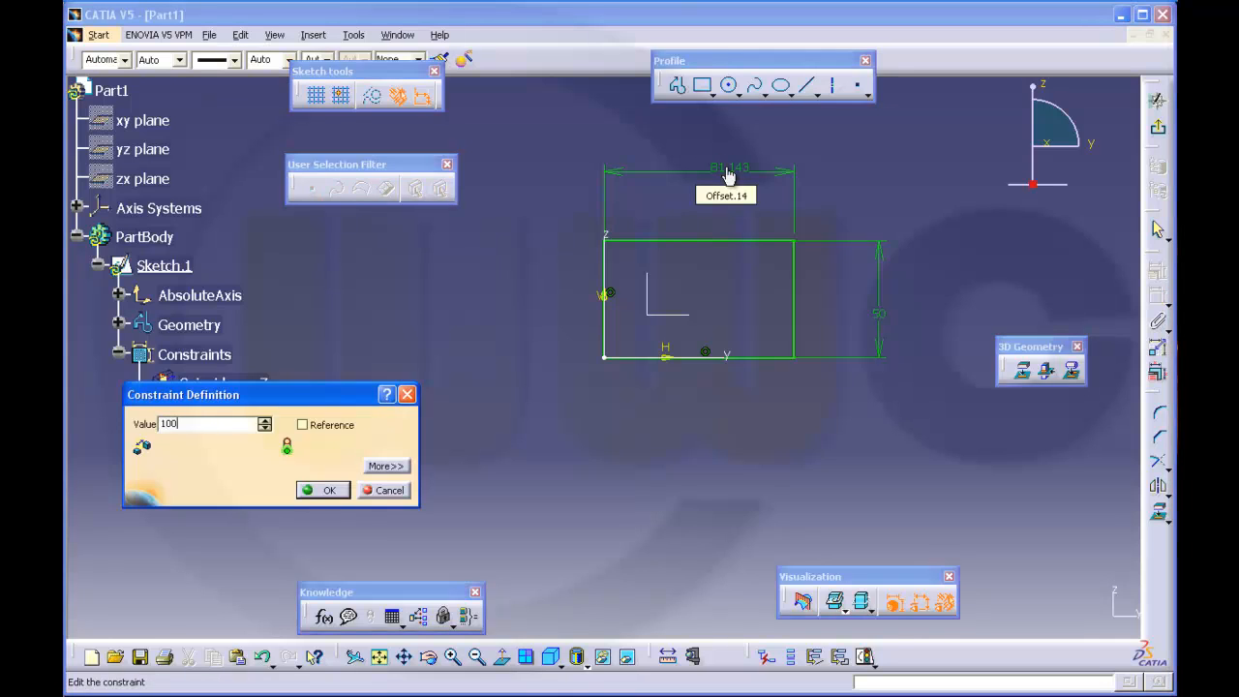
{"action": "left_click", "coordinate": [329, 489]}
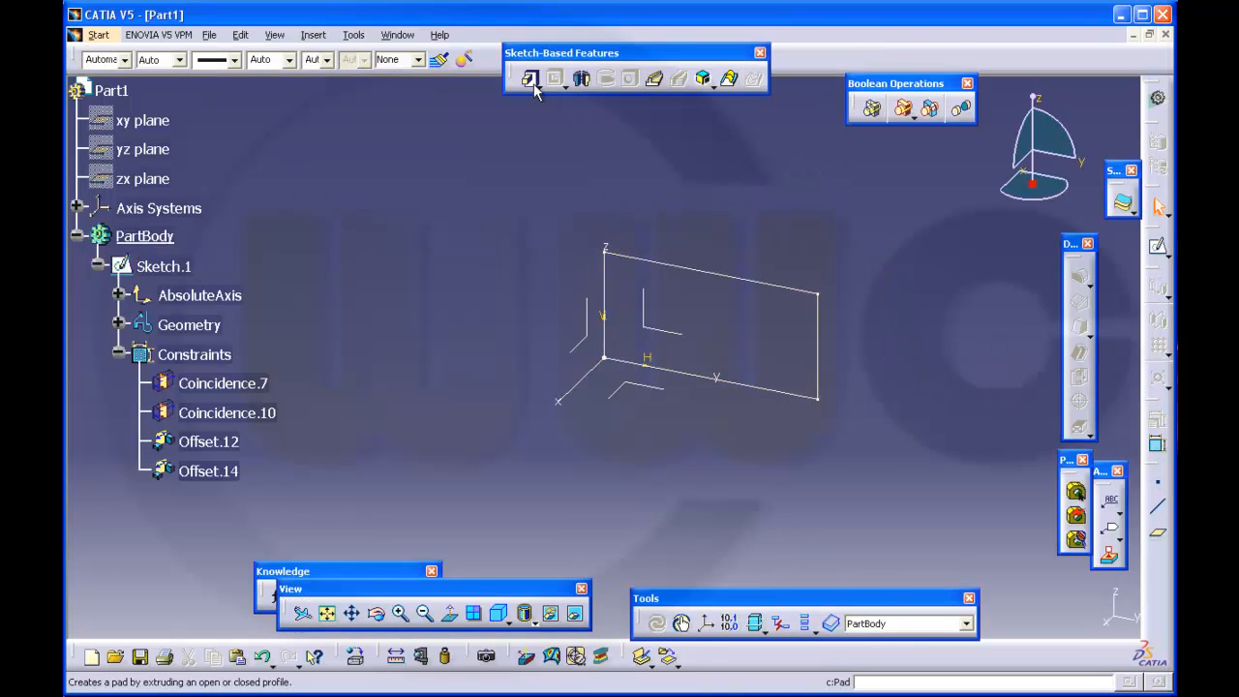
Pad Sketch.1 to a 20 mm solid block (Pad.1).
{"action": "left_click", "coordinate": [530, 77]}
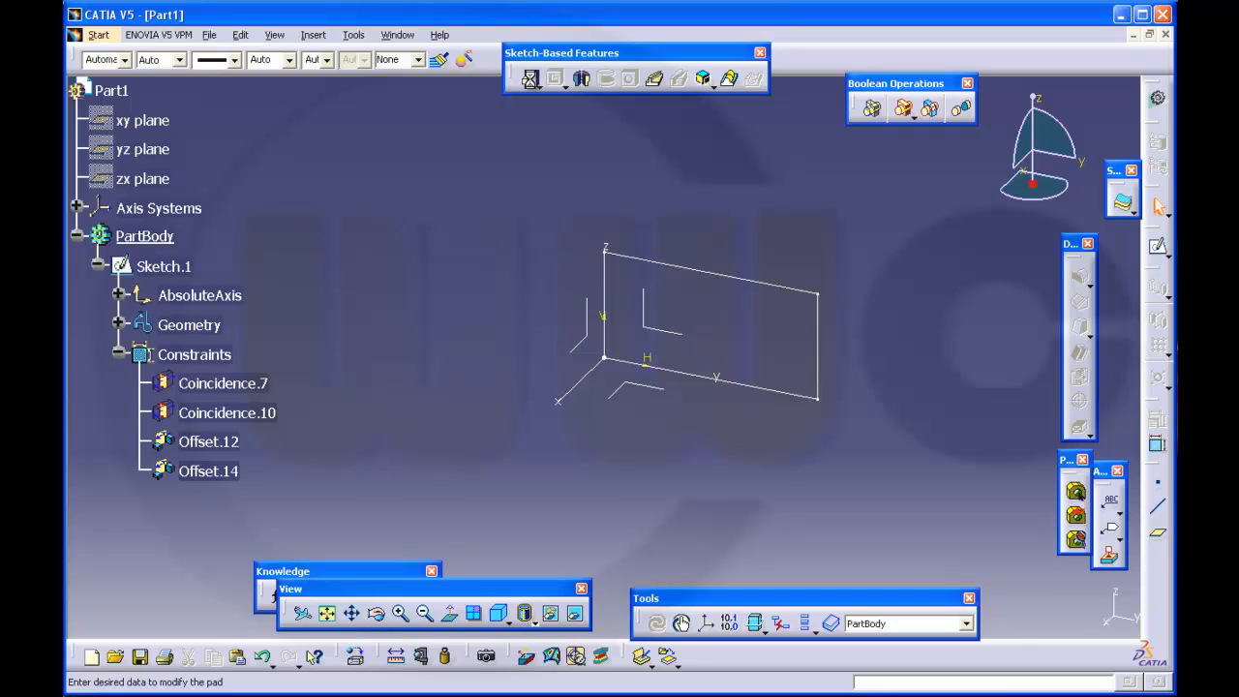
{"action": "left_click", "coordinate": [531, 77]}
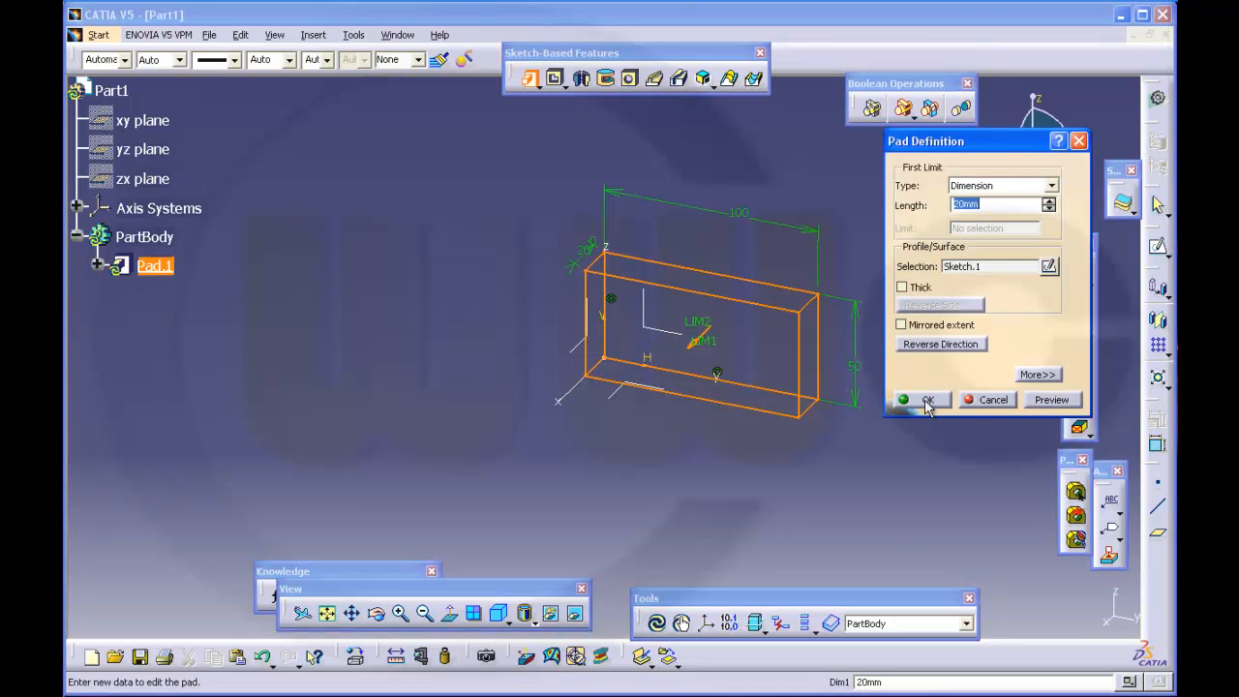
{"action": "left_click", "coordinate": [925, 399]}
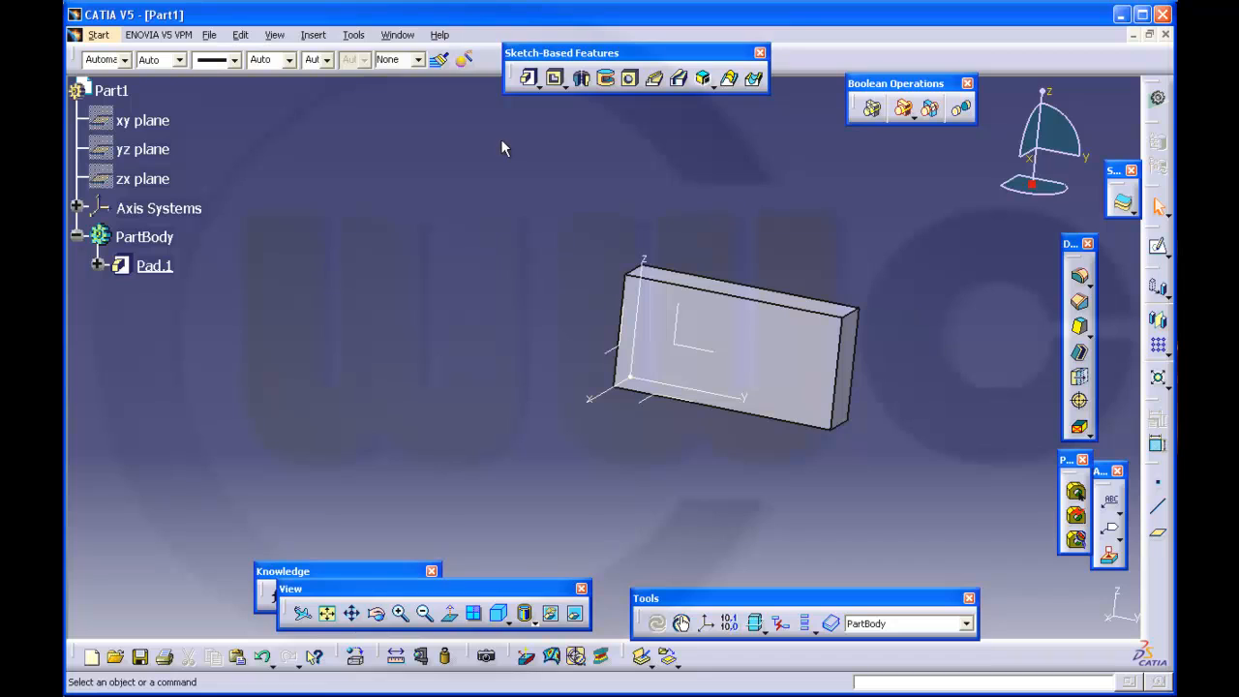
{"action": "mouse_move", "coordinate": [1107, 267]}
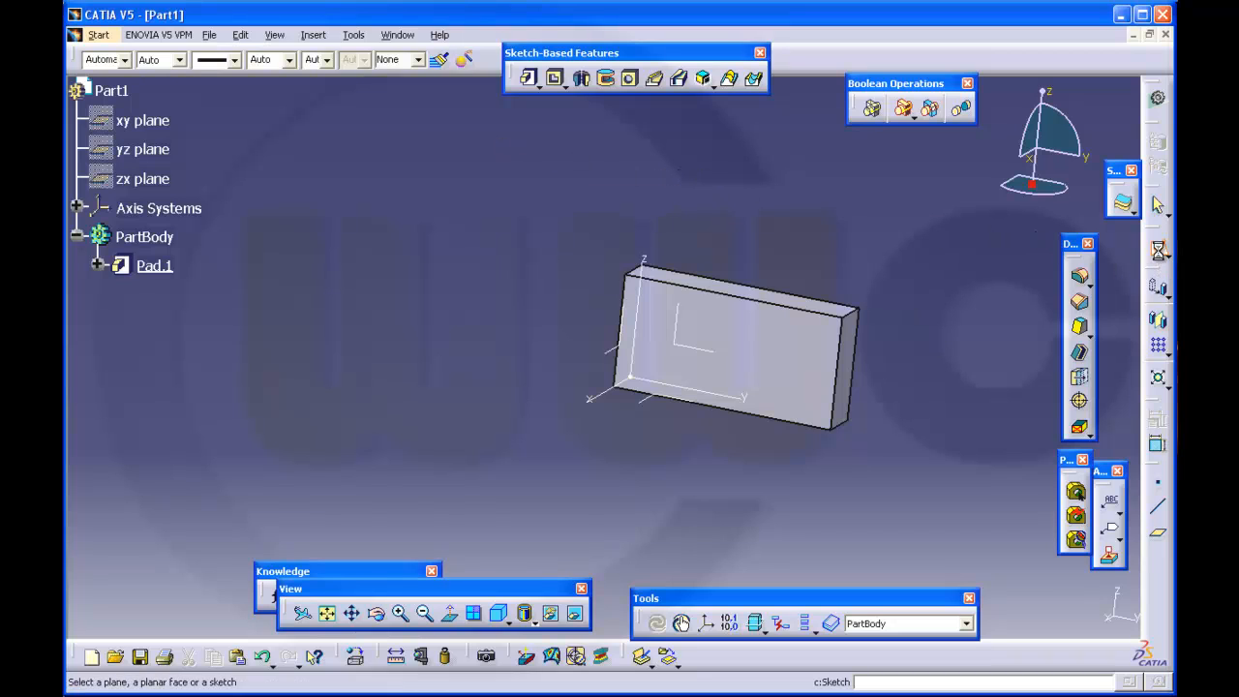
Create Sketch.2 on the pad face with a tall rectangle above the block's outline and start constraining it.
{"action": "left_click", "coordinate": [705, 352]}
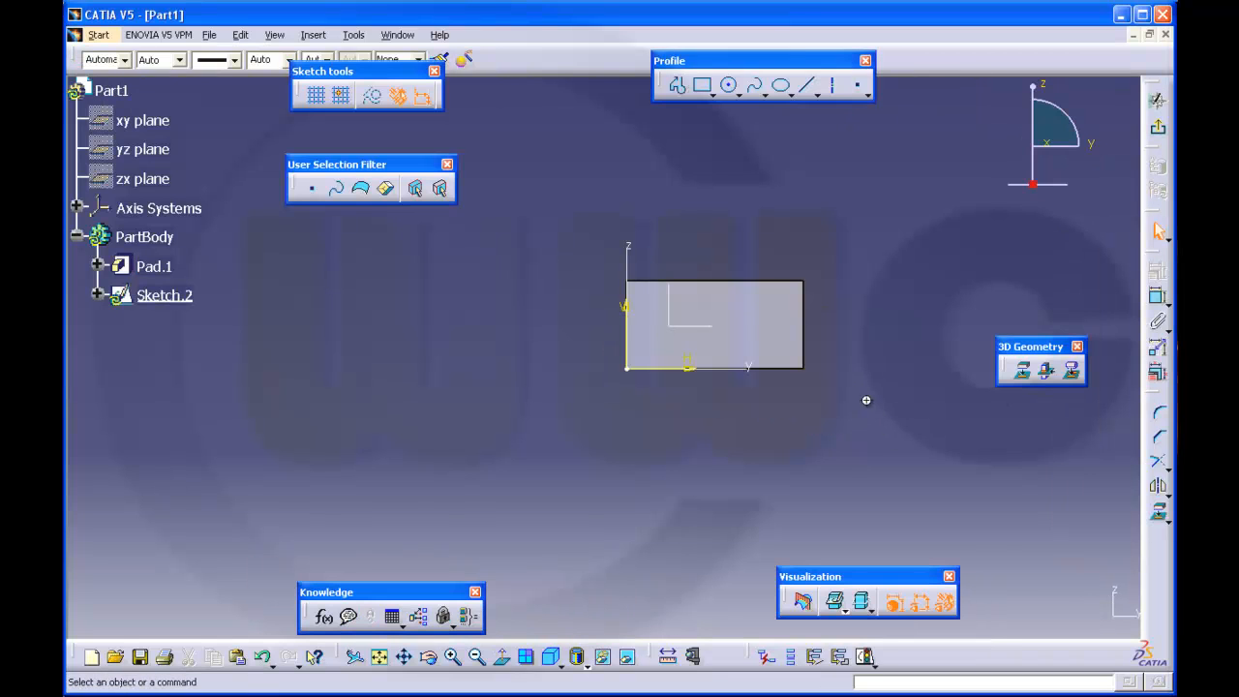
{"action": "left_click", "coordinate": [705, 85]}
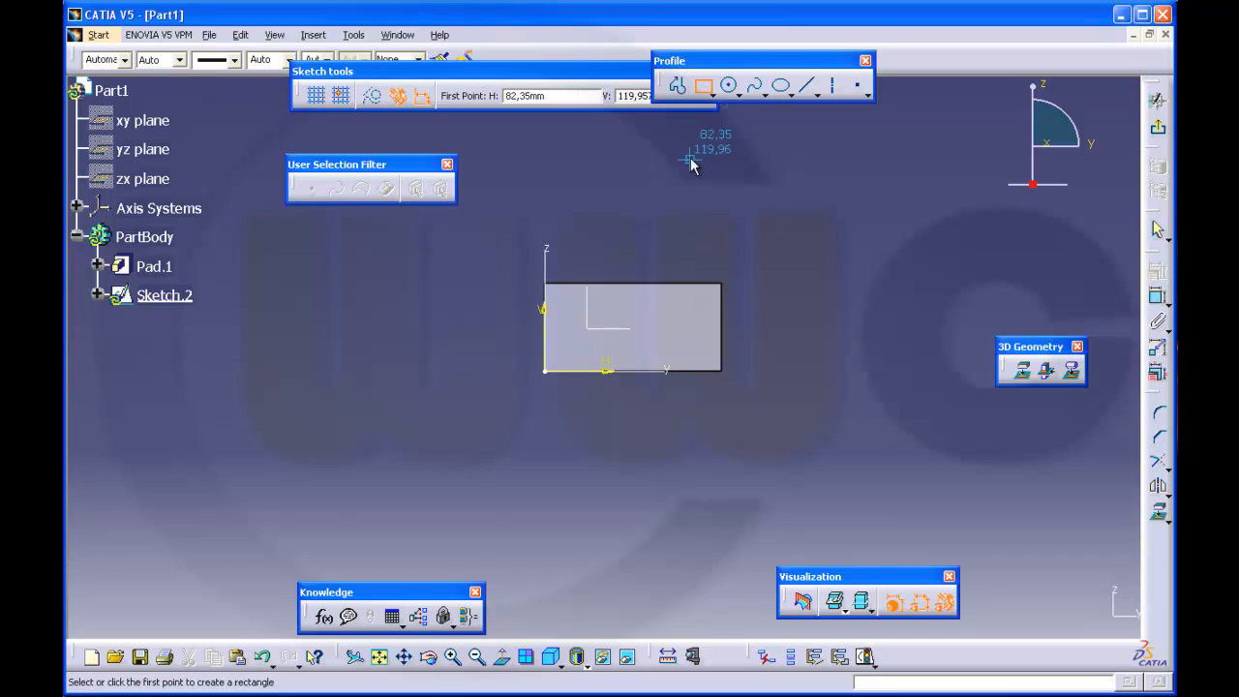
{"action": "left_click", "coordinate": [689, 159]}
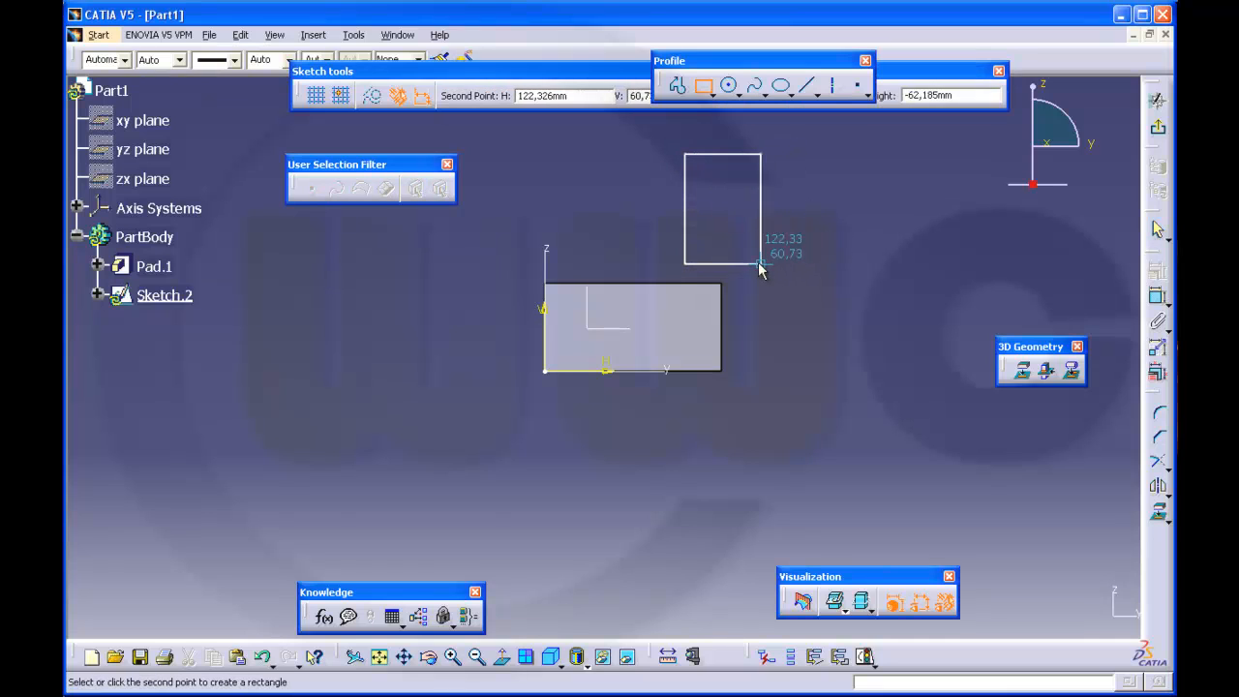
{"action": "left_click", "coordinate": [758, 269]}
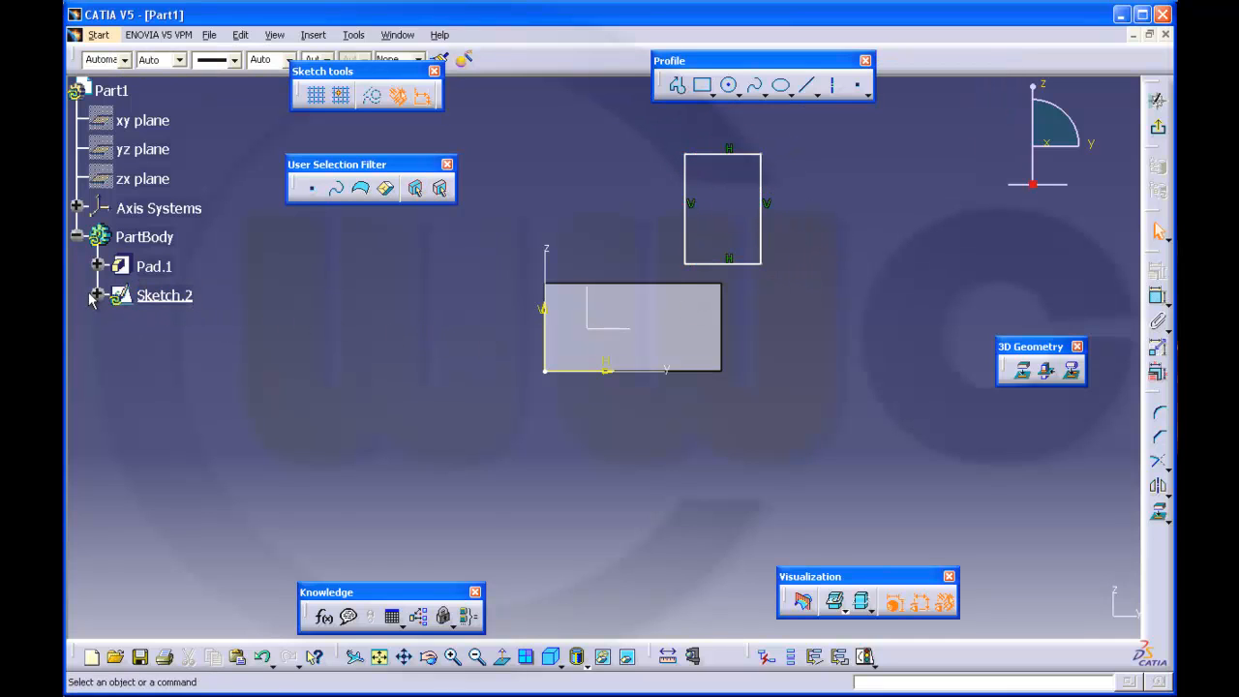
{"action": "left_click", "coordinate": [97, 294]}
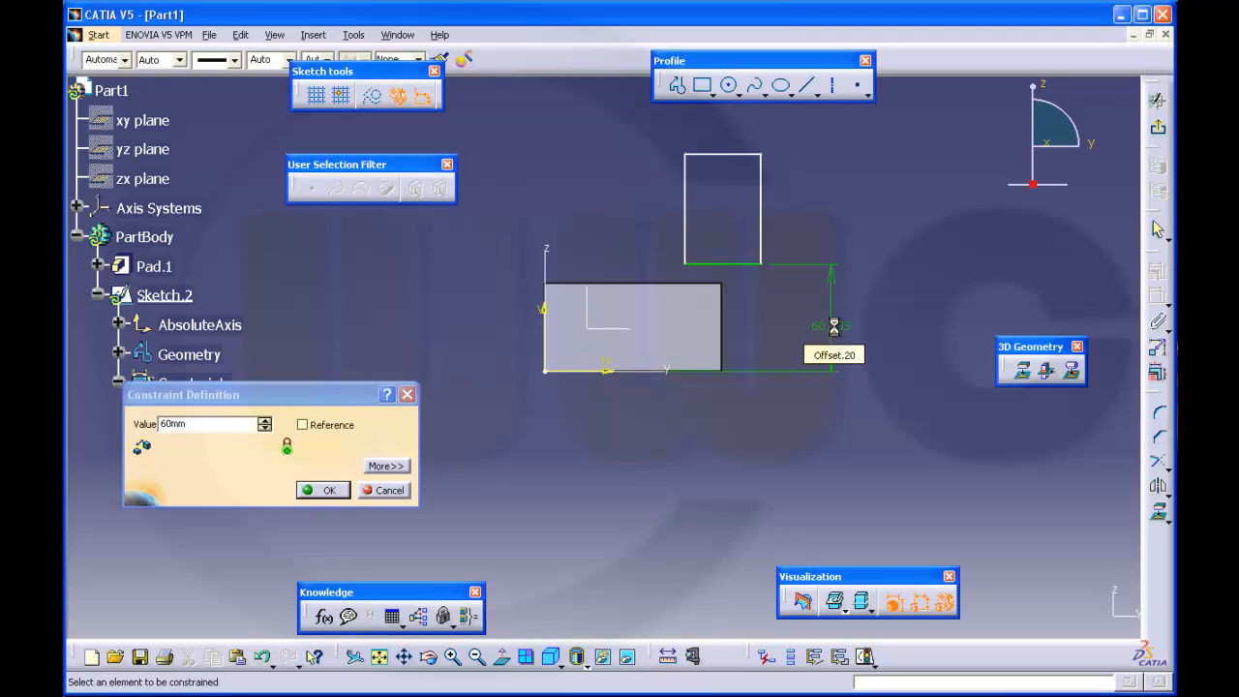
Confirm the 60 mm offset and dimension the rectangle's left side from the block.
{"action": "left_click", "coordinate": [329, 490]}
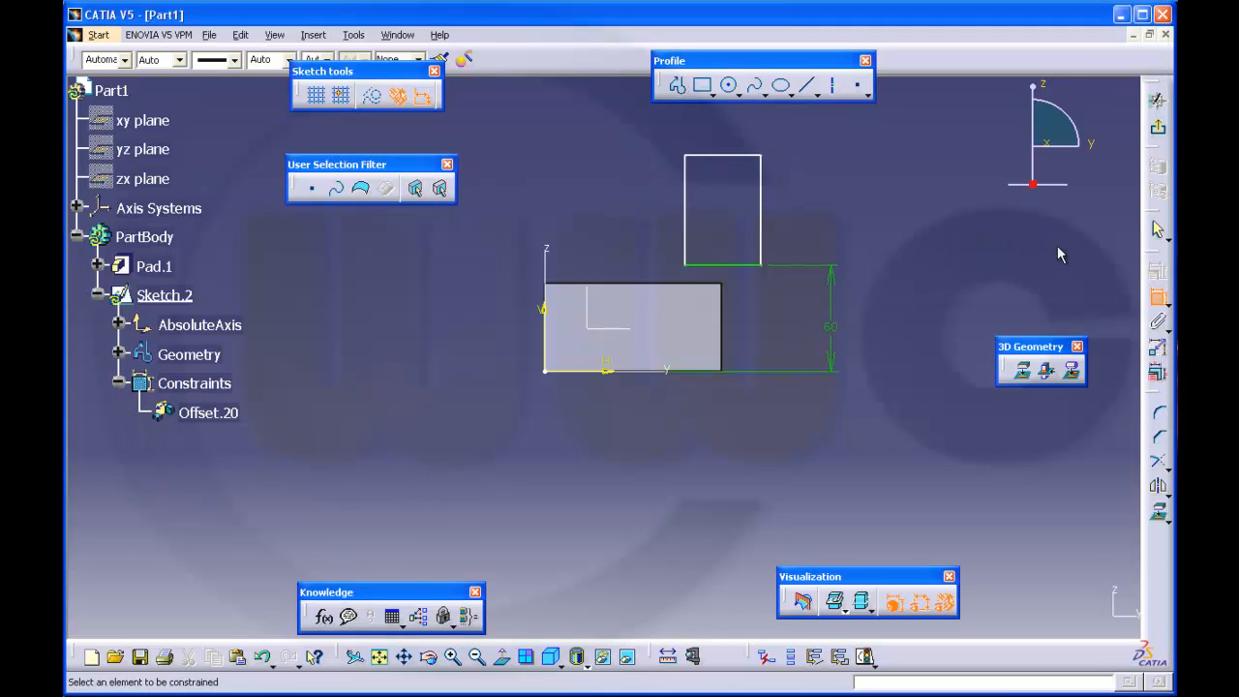
{"action": "mouse_move", "coordinate": [1127, 294]}
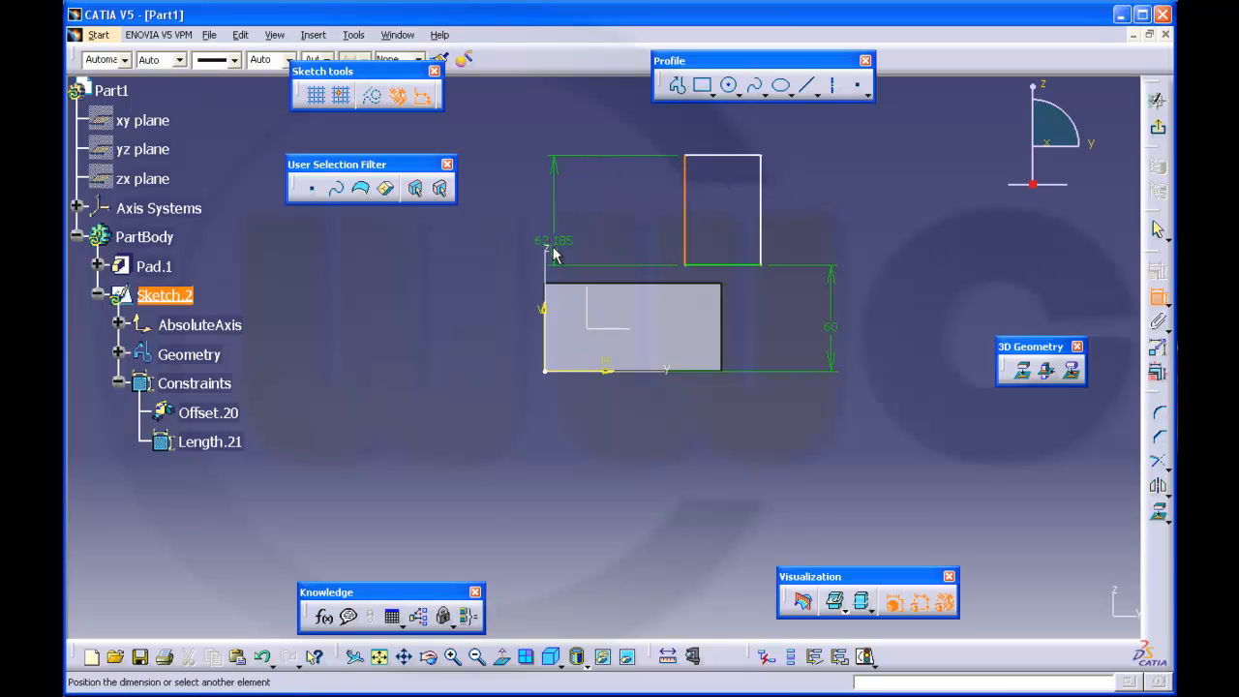
{"action": "left_click", "coordinate": [557, 252]}
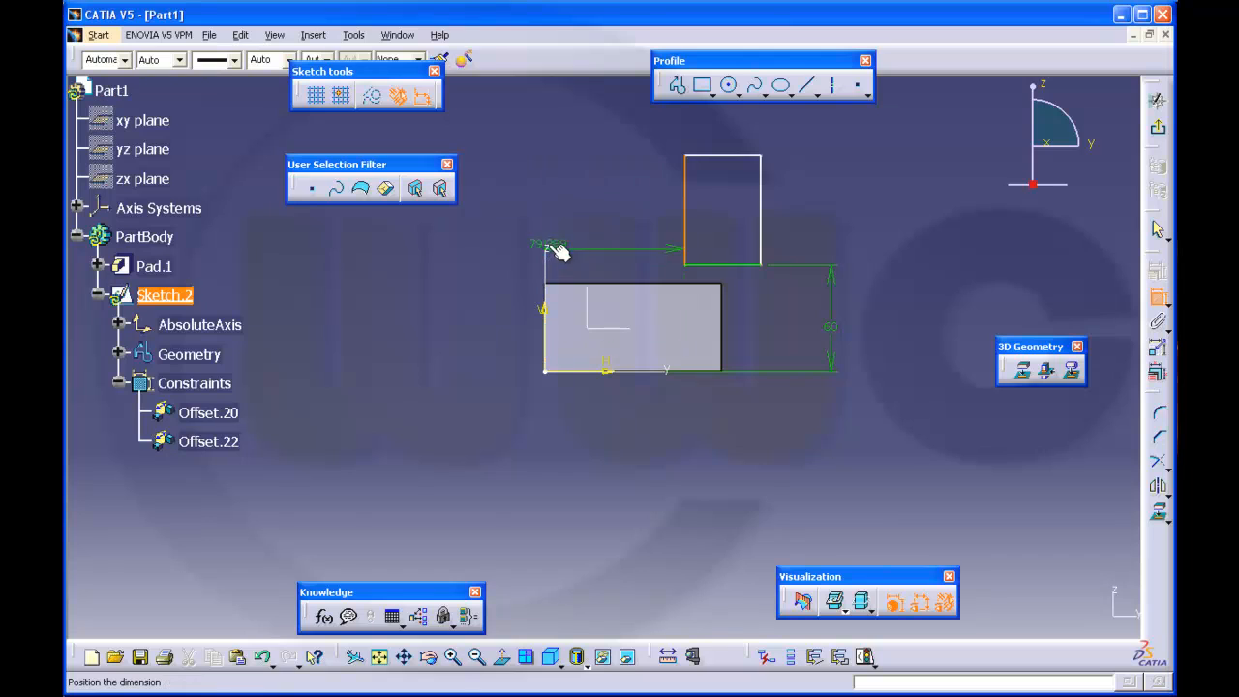
{"action": "left_click", "coordinate": [598, 127]}
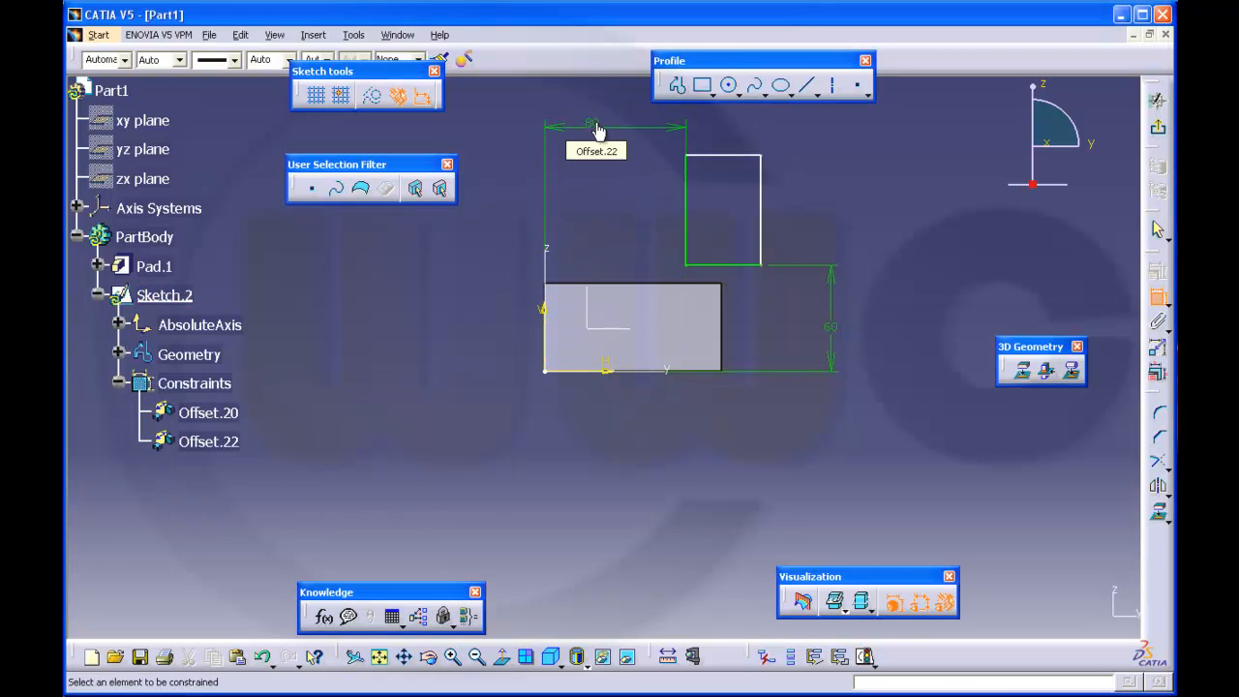
Dimension the rectangle's right side from the block and set the remaining offset values.
{"action": "left_click", "coordinate": [559, 310]}
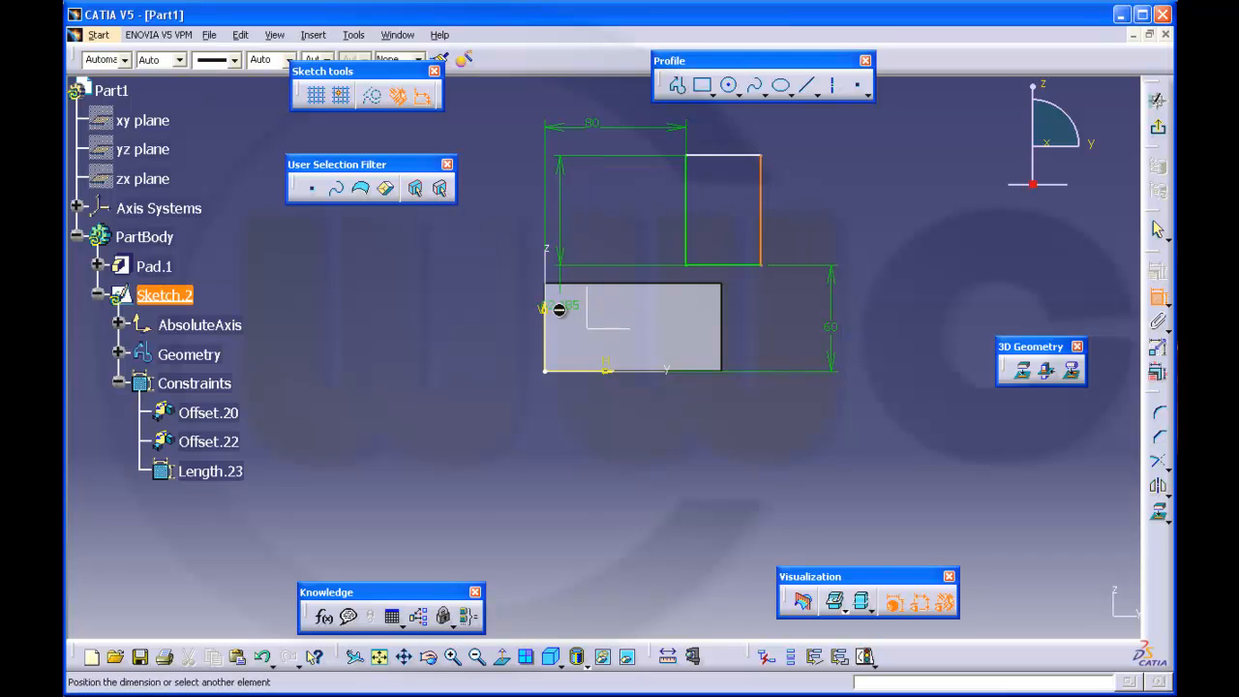
{"action": "left_click", "coordinate": [689, 457]}
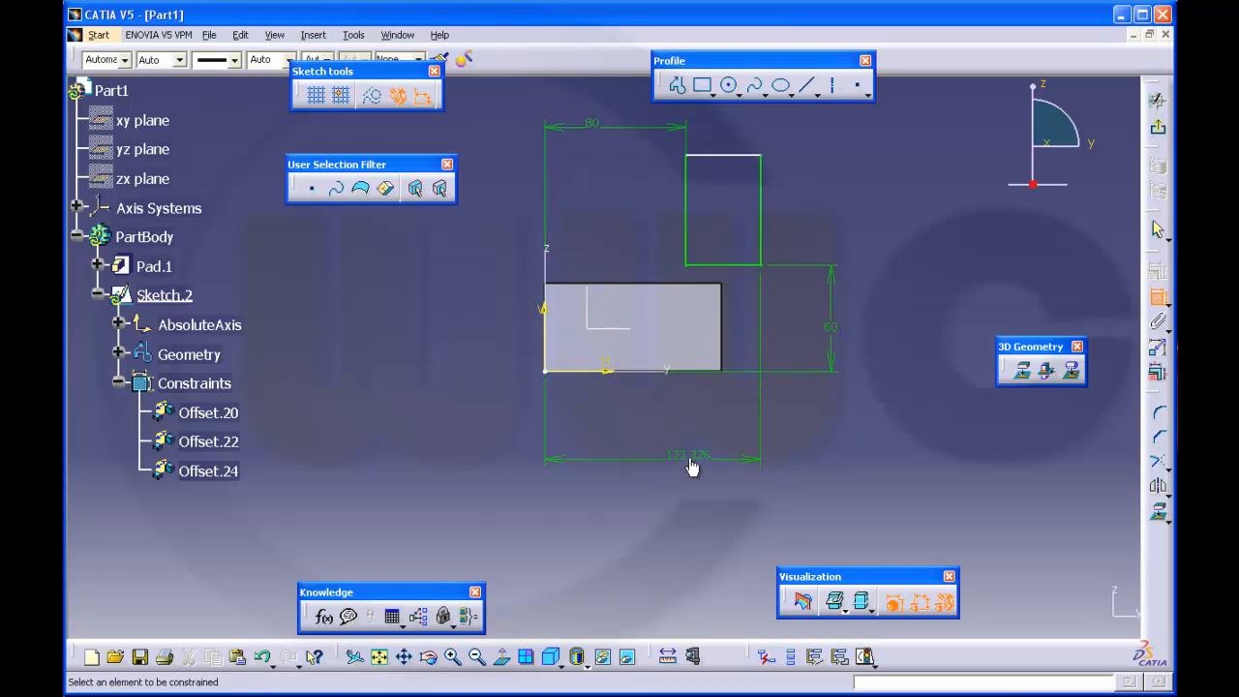
{"action": "double_click", "coordinate": [689, 456]}
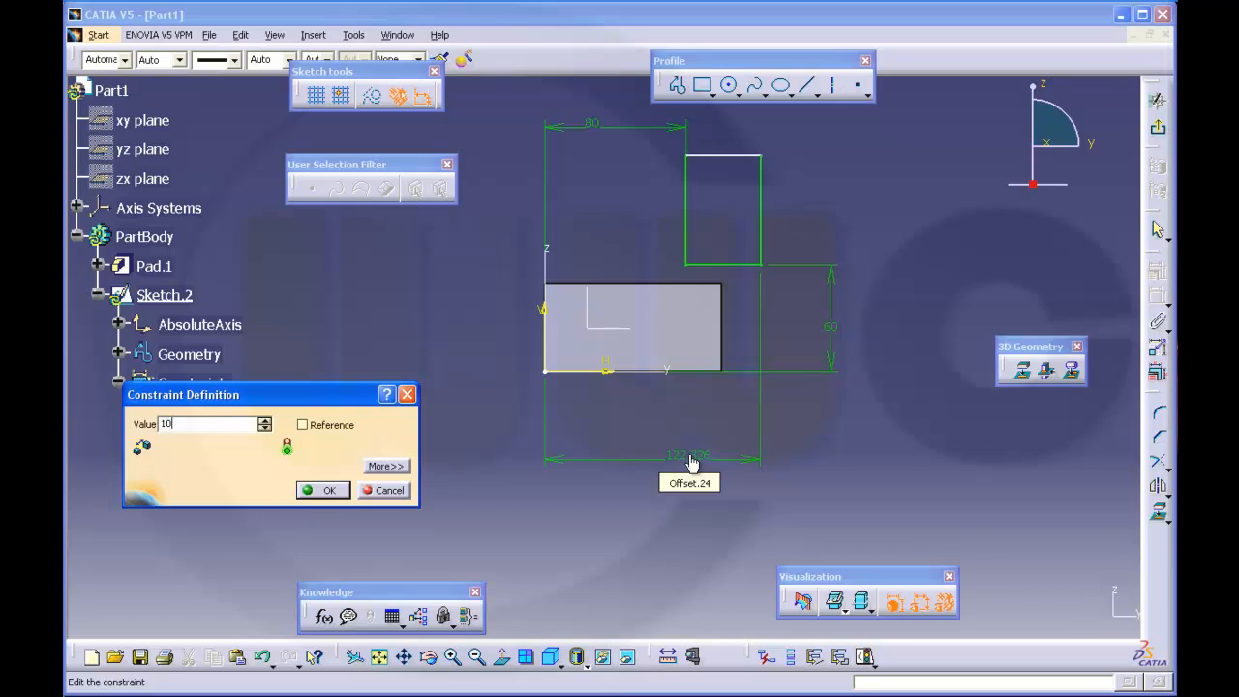
{"action": "left_click", "coordinate": [323, 489]}
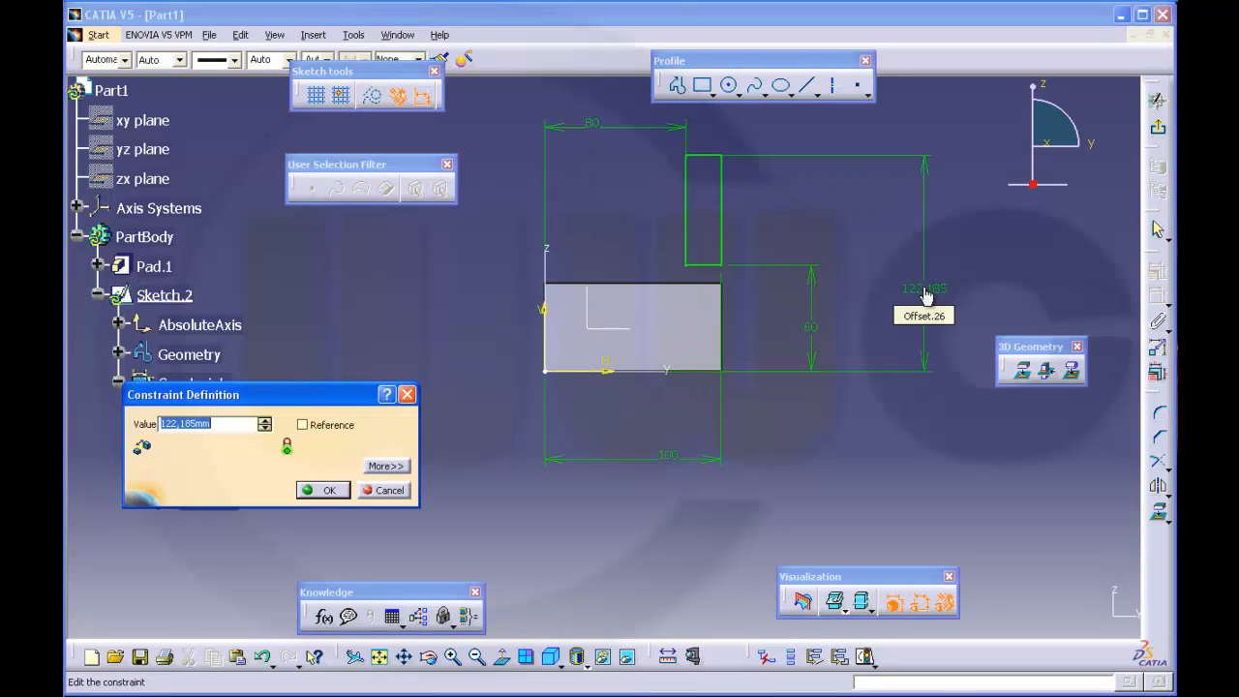
{"action": "left_click", "coordinate": [329, 490]}
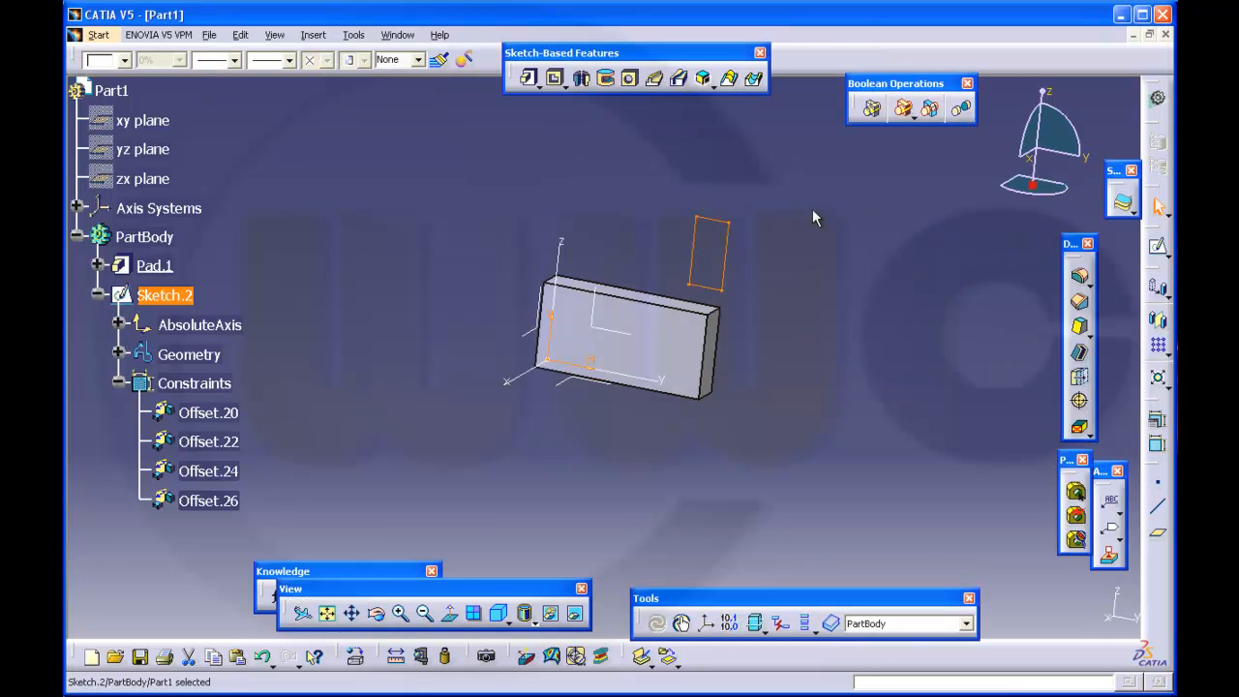
Pad Sketch.2 into a second block (Pad.2) and expand it in the tree.
{"action": "left_click", "coordinate": [526, 78]}
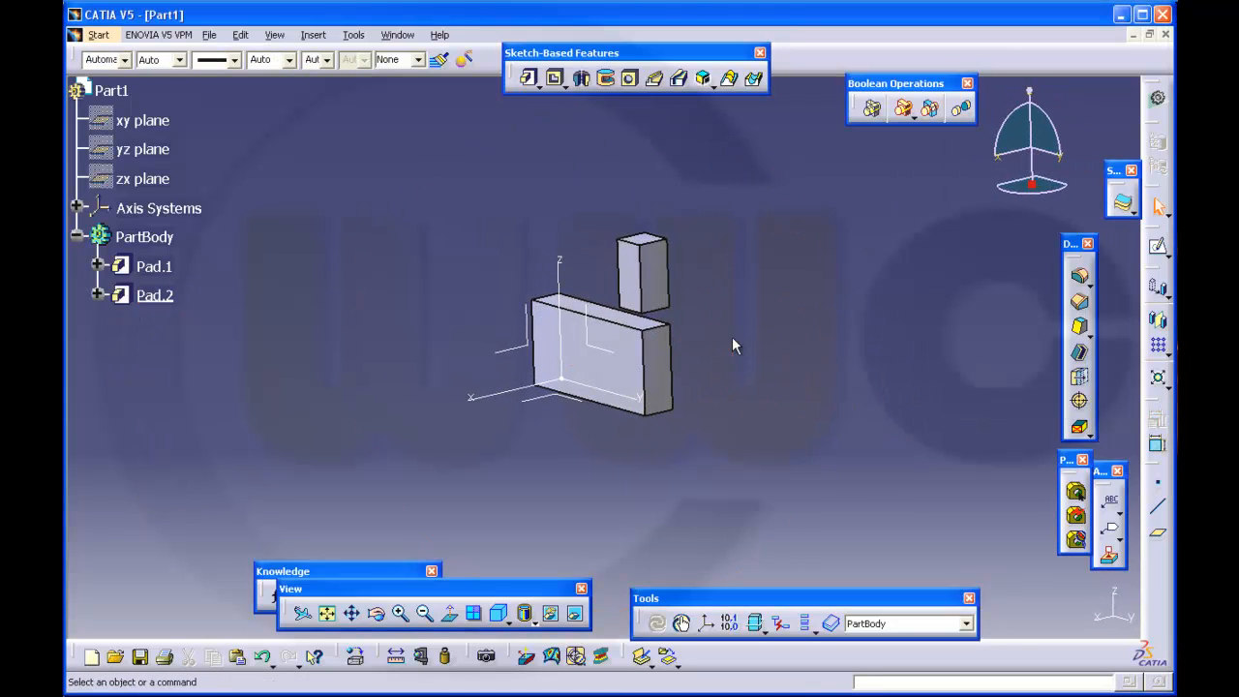
{"action": "left_click", "coordinate": [99, 294]}
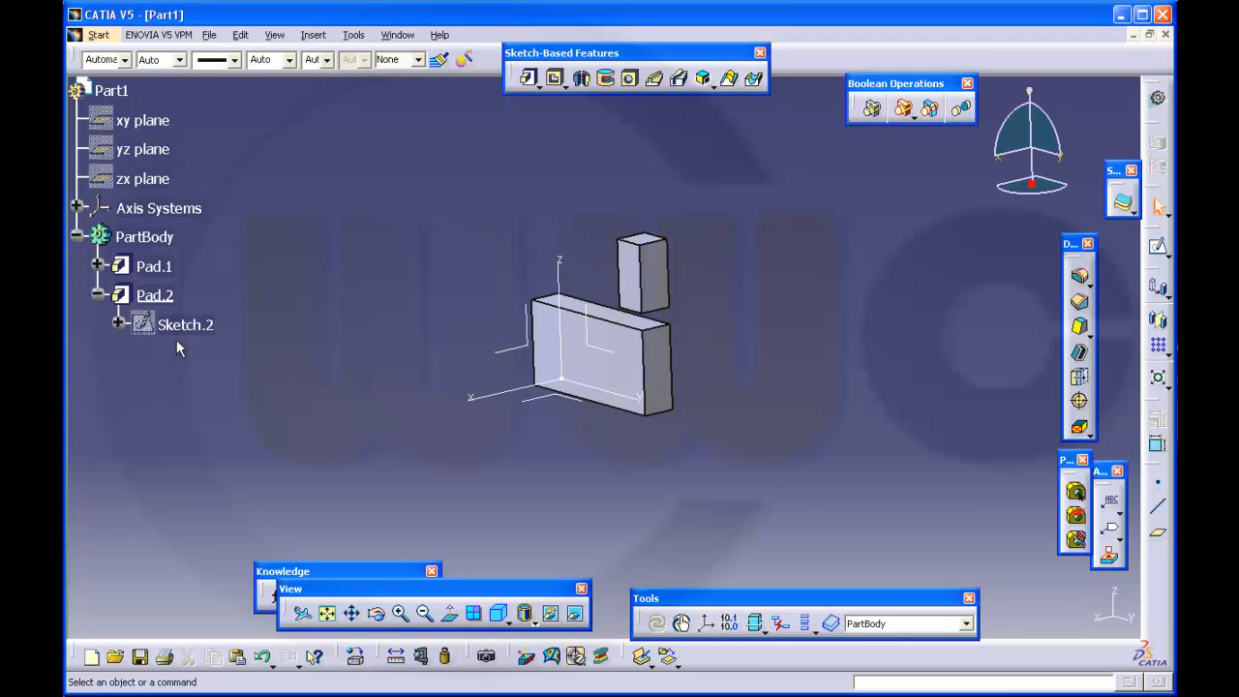
Choose Change Sketch Support for Sketch.2 and acknowledge the external-references warning.
{"action": "right_click", "coordinate": [185, 325]}
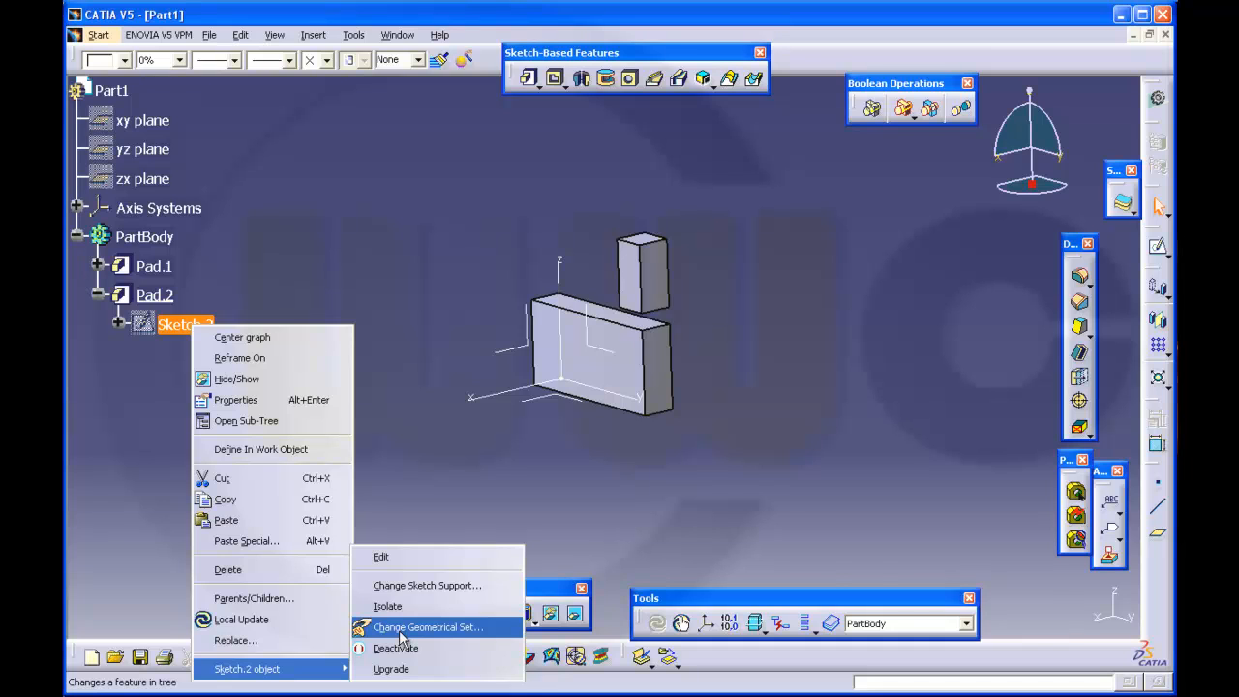
{"action": "left_click", "coordinate": [426, 627]}
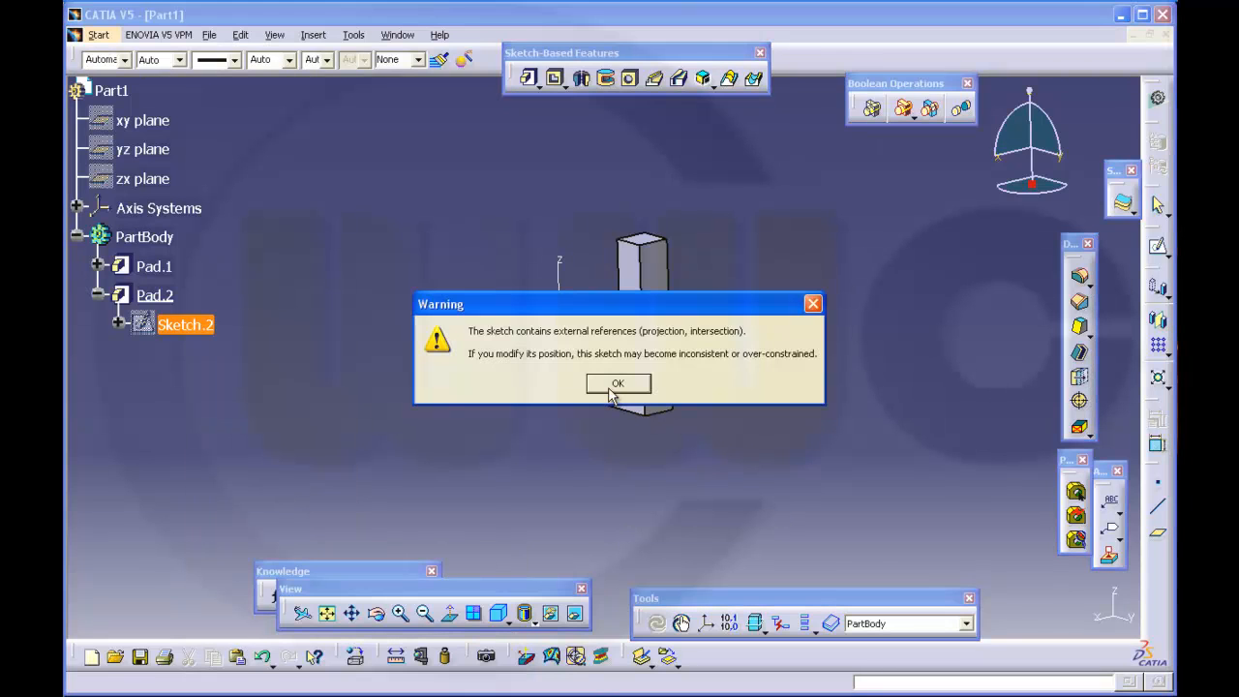
{"action": "left_click", "coordinate": [618, 383]}
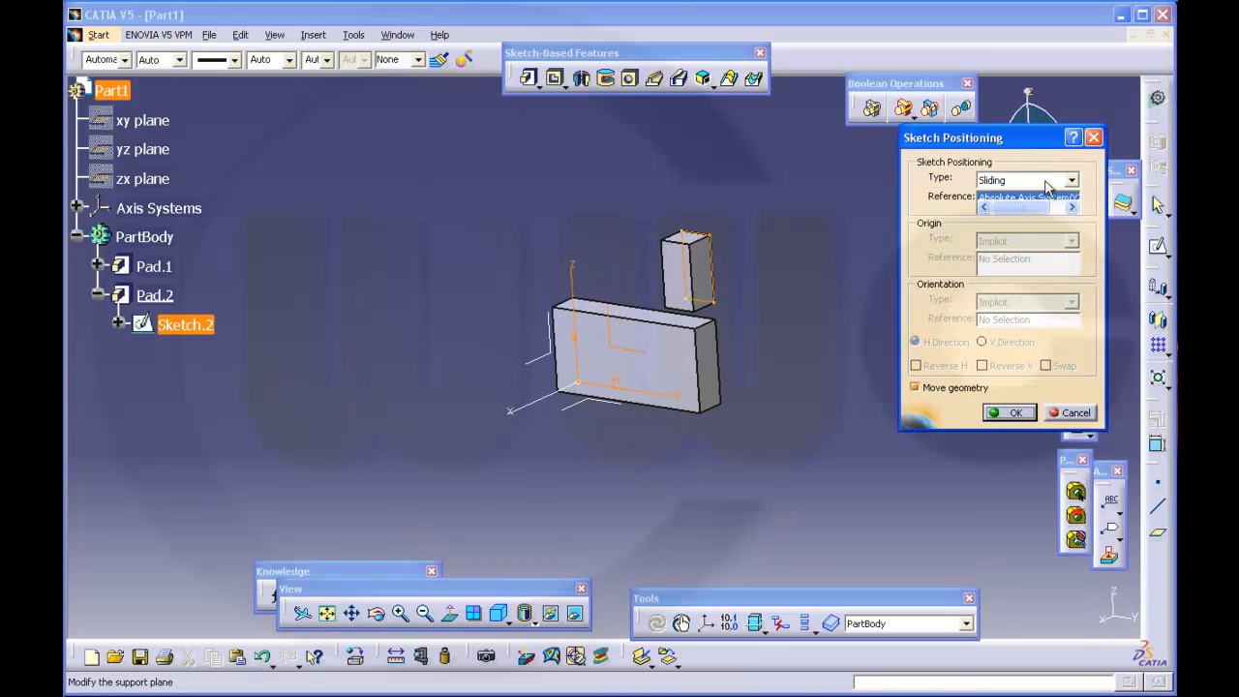
Set Sketch.2 to Positioned with origin at the intersection of two Pad.1 edges, shifting Pad.2.
{"action": "left_click", "coordinate": [1070, 180]}
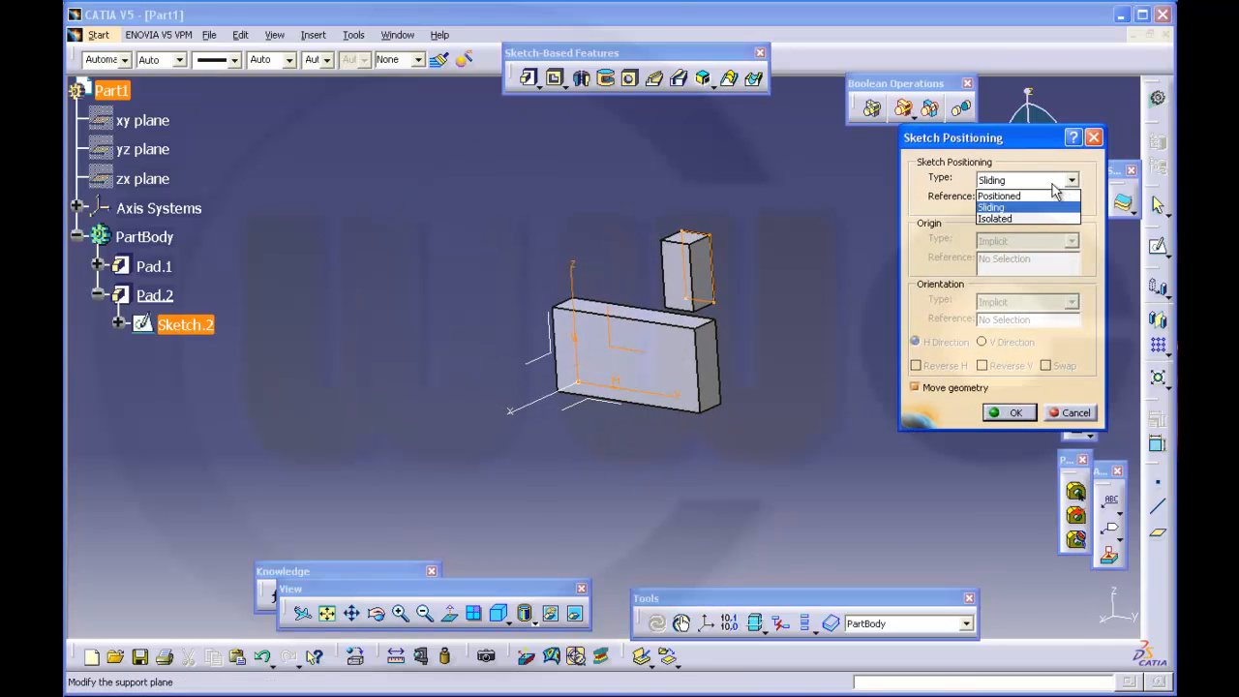
{"action": "left_click", "coordinate": [999, 195]}
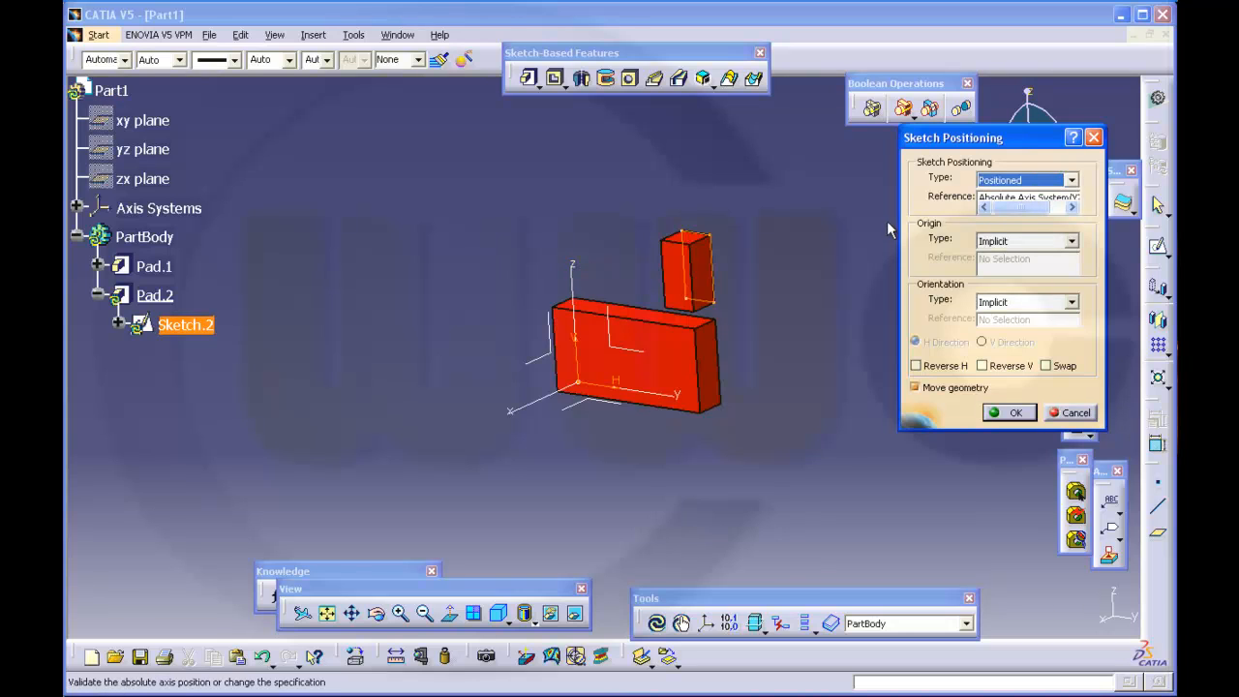
{"action": "mouse_move", "coordinate": [882, 242]}
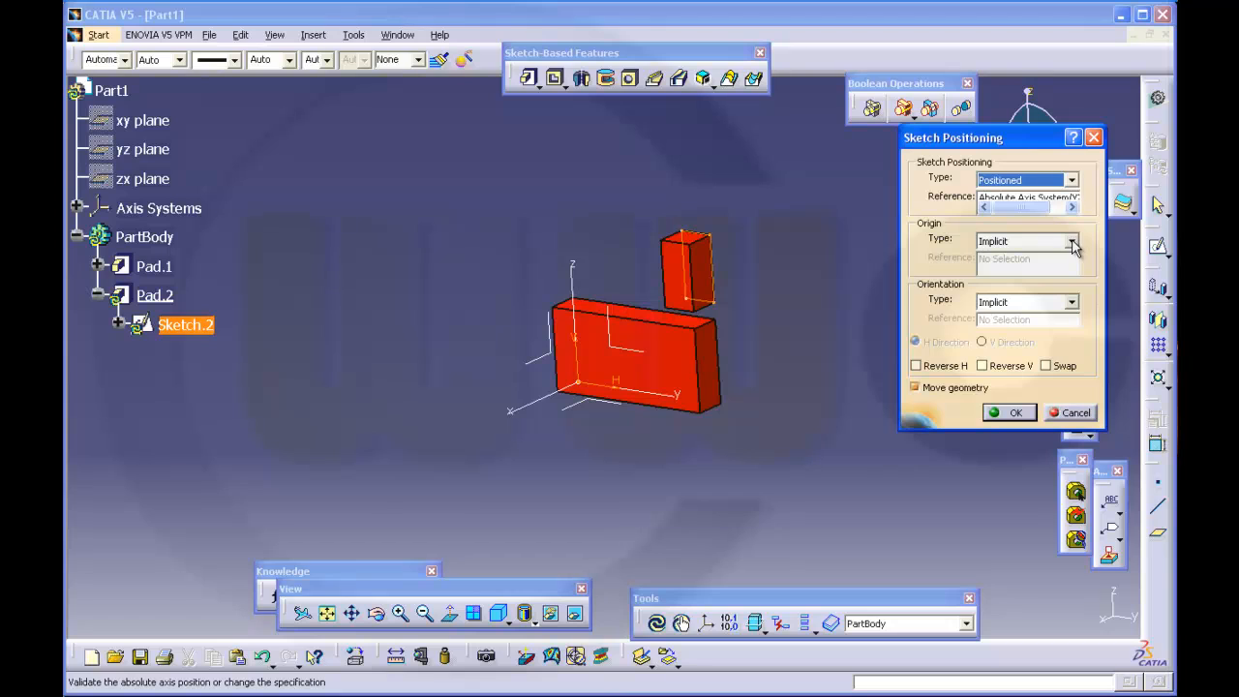
{"action": "left_click", "coordinate": [1071, 240]}
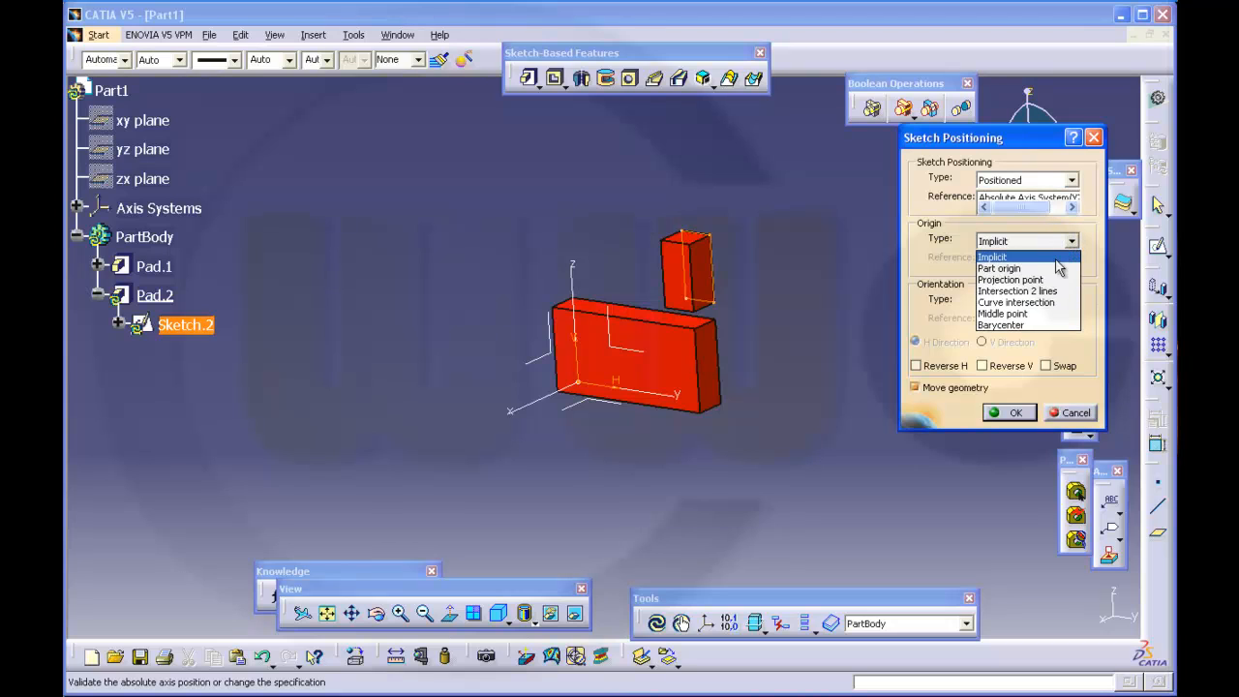
{"action": "mouse_move", "coordinate": [1014, 302]}
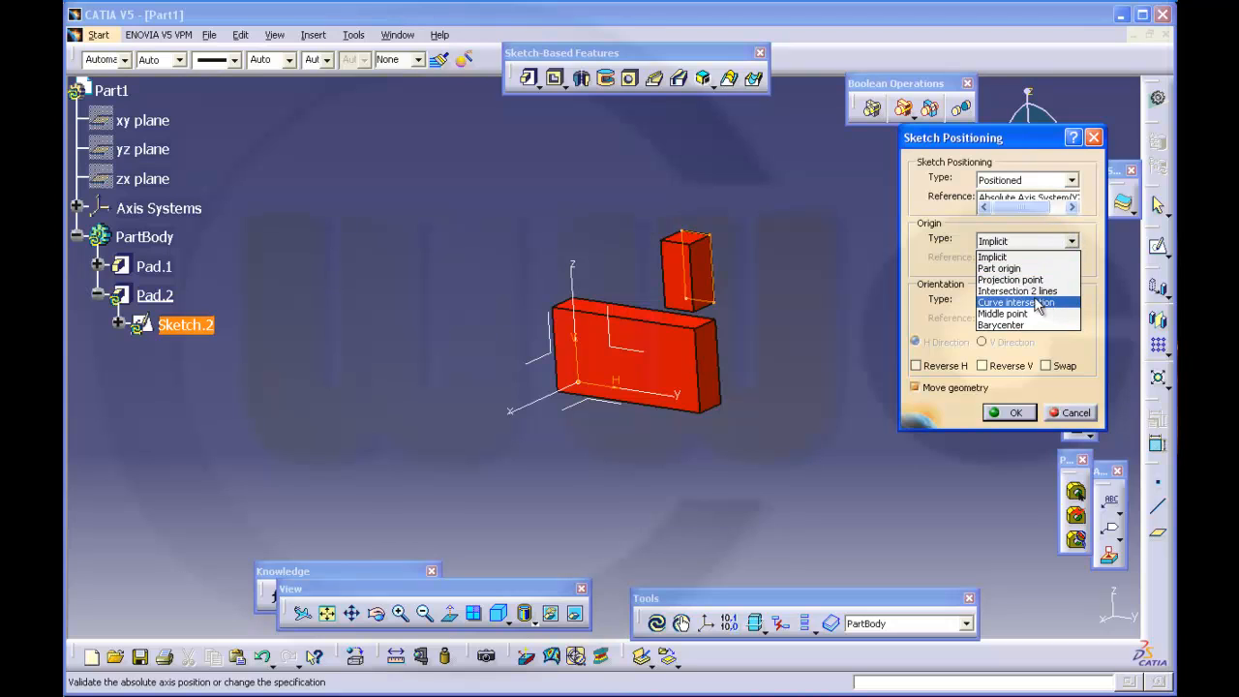
{"action": "mouse_move", "coordinate": [1030, 279]}
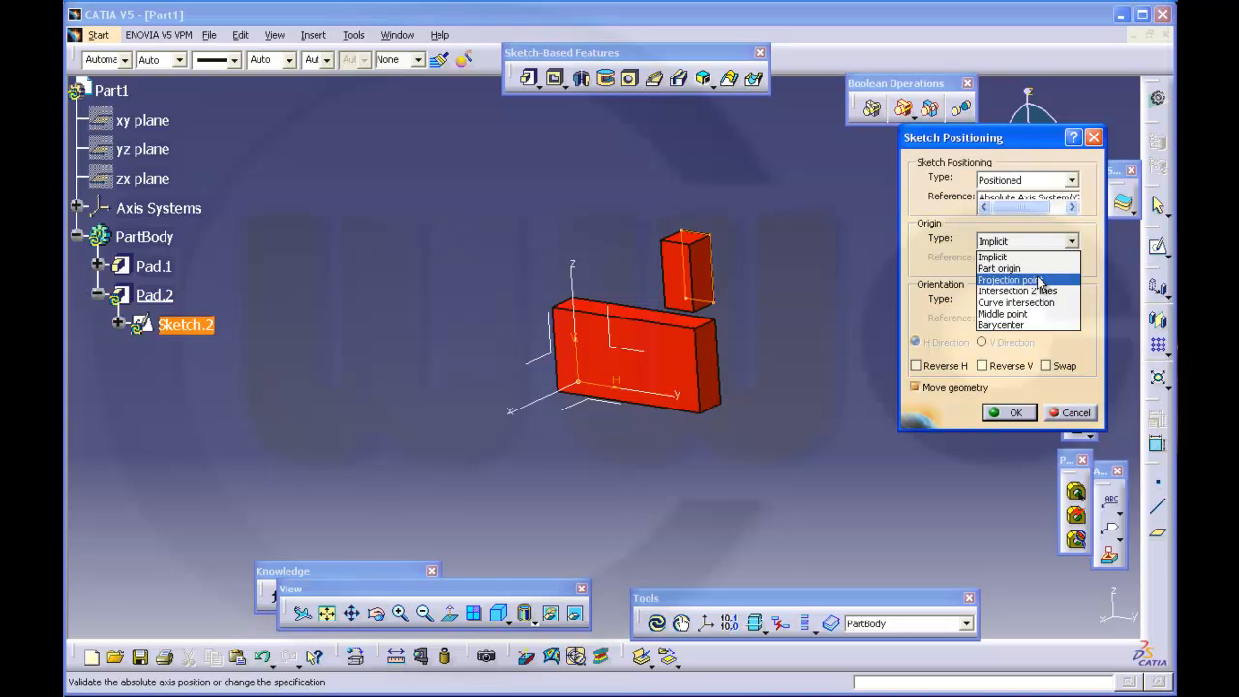
{"action": "left_click", "coordinate": [1018, 291]}
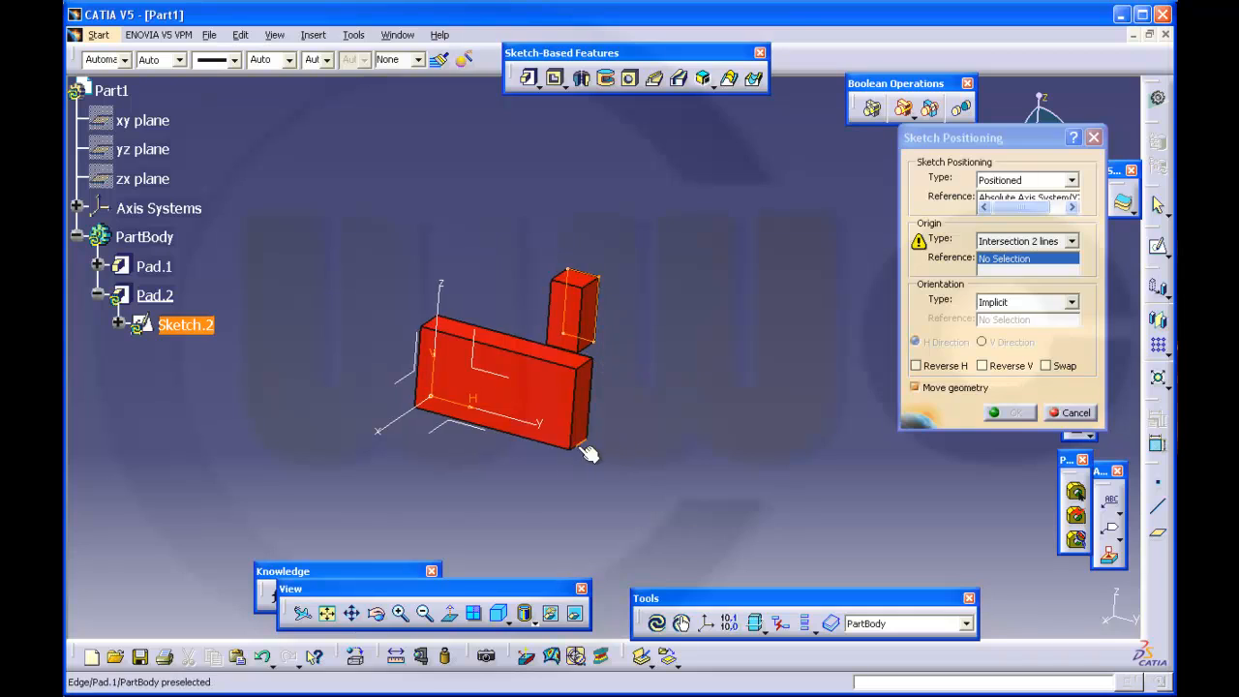
{"action": "left_click", "coordinate": [584, 433]}
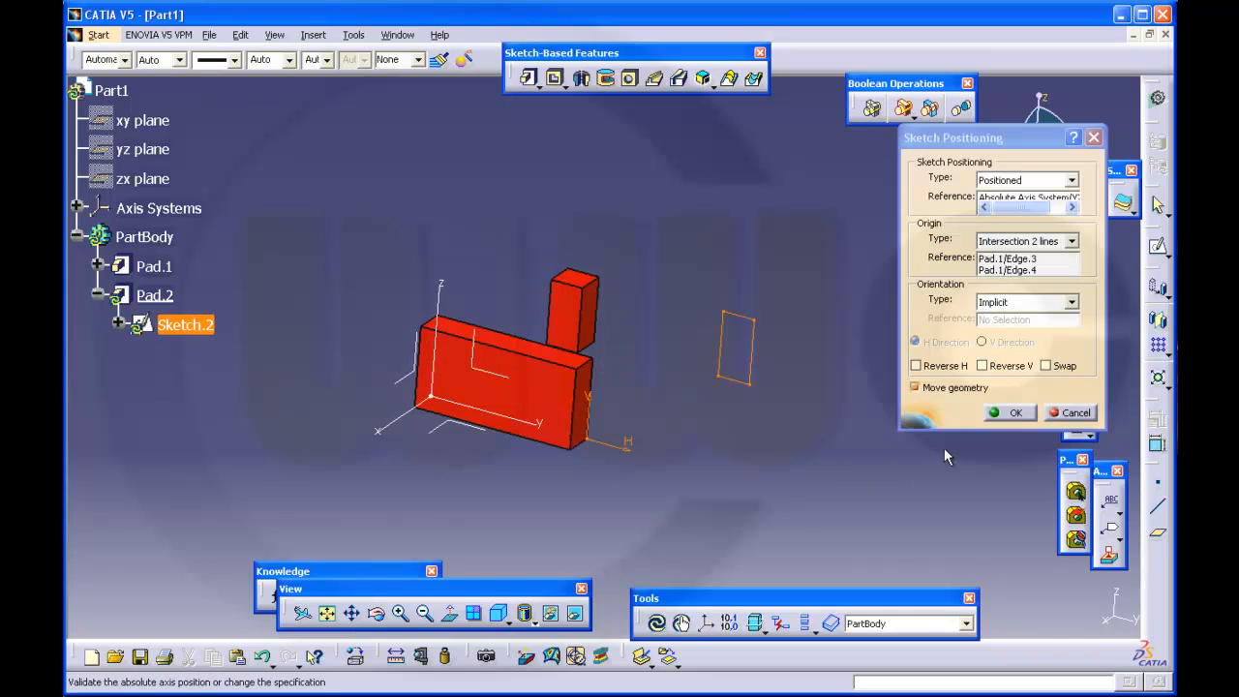
{"action": "left_click", "coordinate": [1014, 412]}
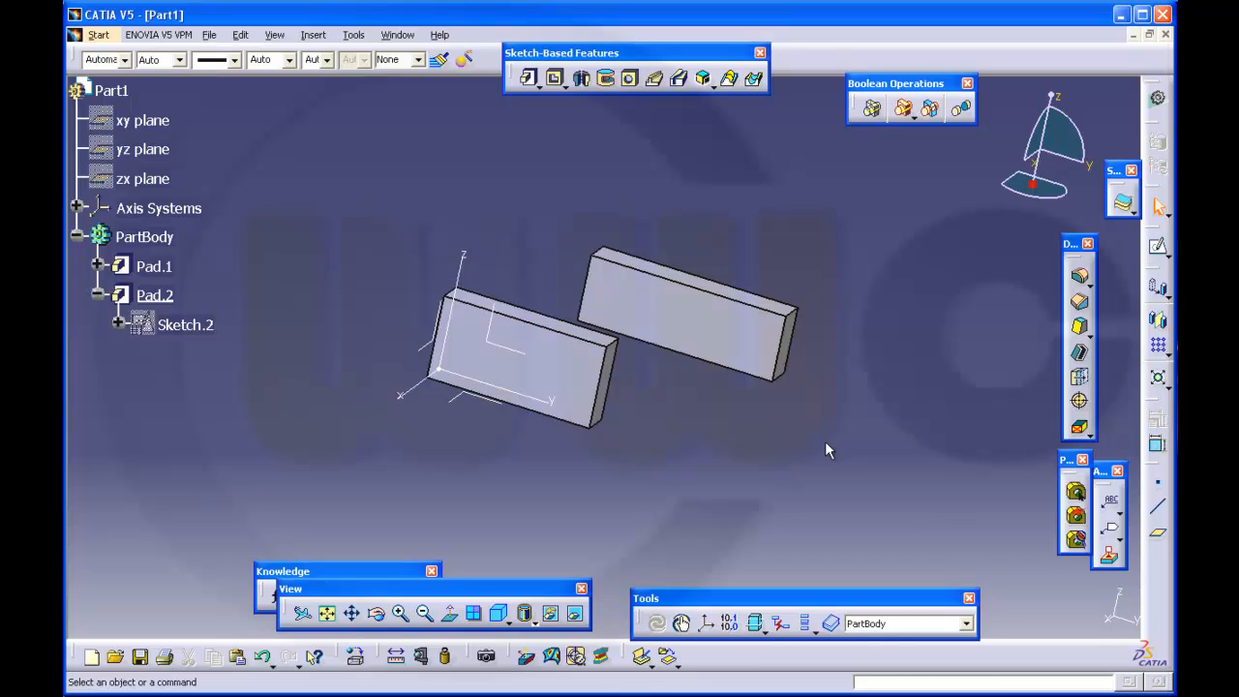
{"action": "mouse_move", "coordinate": [786, 443]}
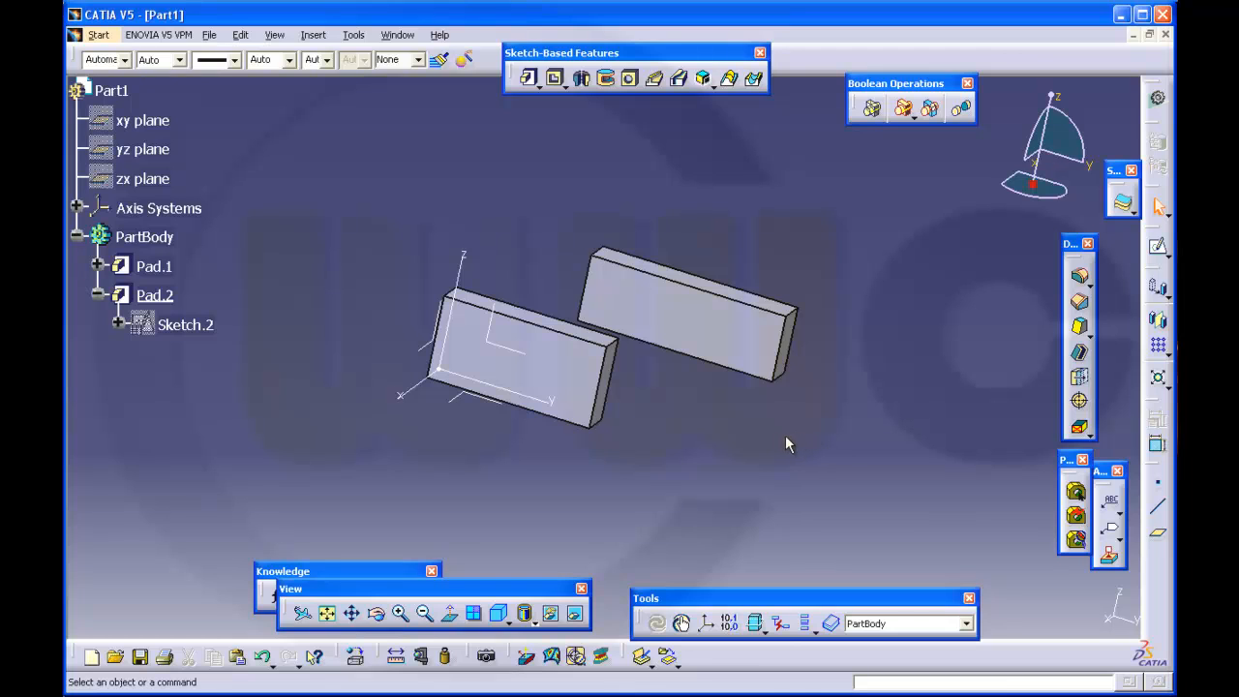
Inspect the displaced blocks and reopen Sketch.2 for editing.
{"action": "left_click_drag", "start_coordinate": [785, 443], "coordinate": [391, 398]}
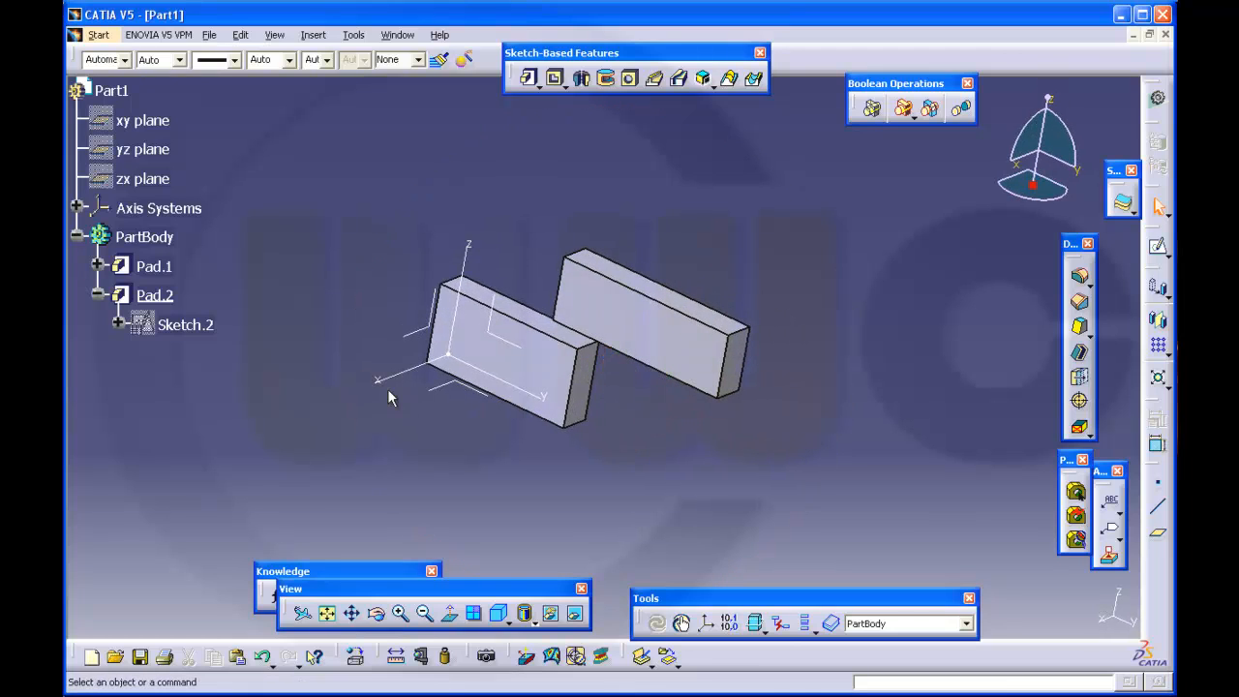
{"action": "double_click", "coordinate": [185, 325]}
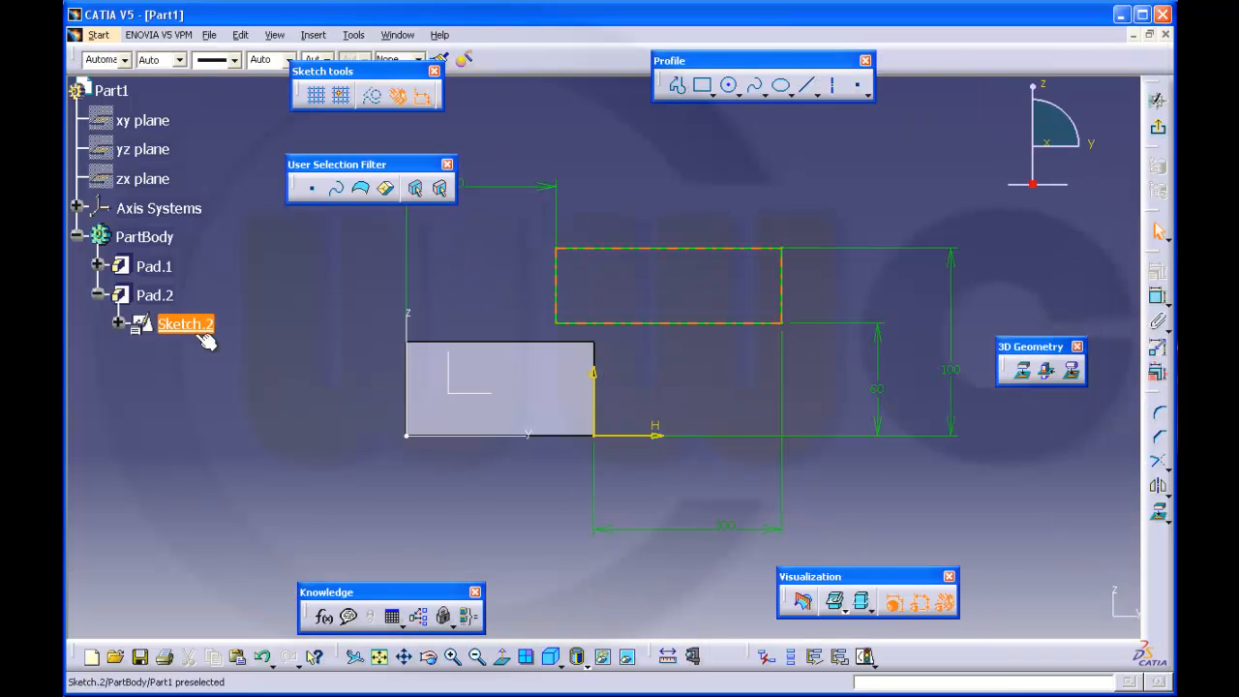
Leave Sketch.2 unchanged and exit the workbench back to the 3D part.
{"action": "left_click", "coordinate": [888, 507]}
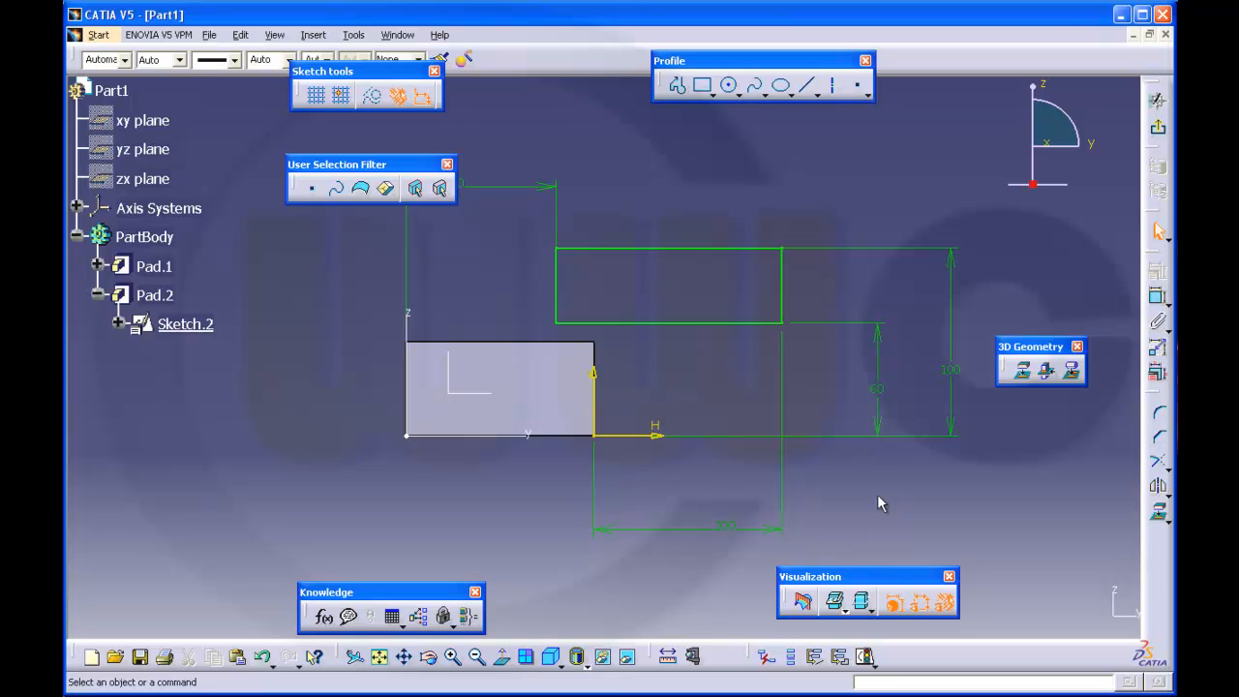
{"action": "mouse_move", "coordinate": [639, 484]}
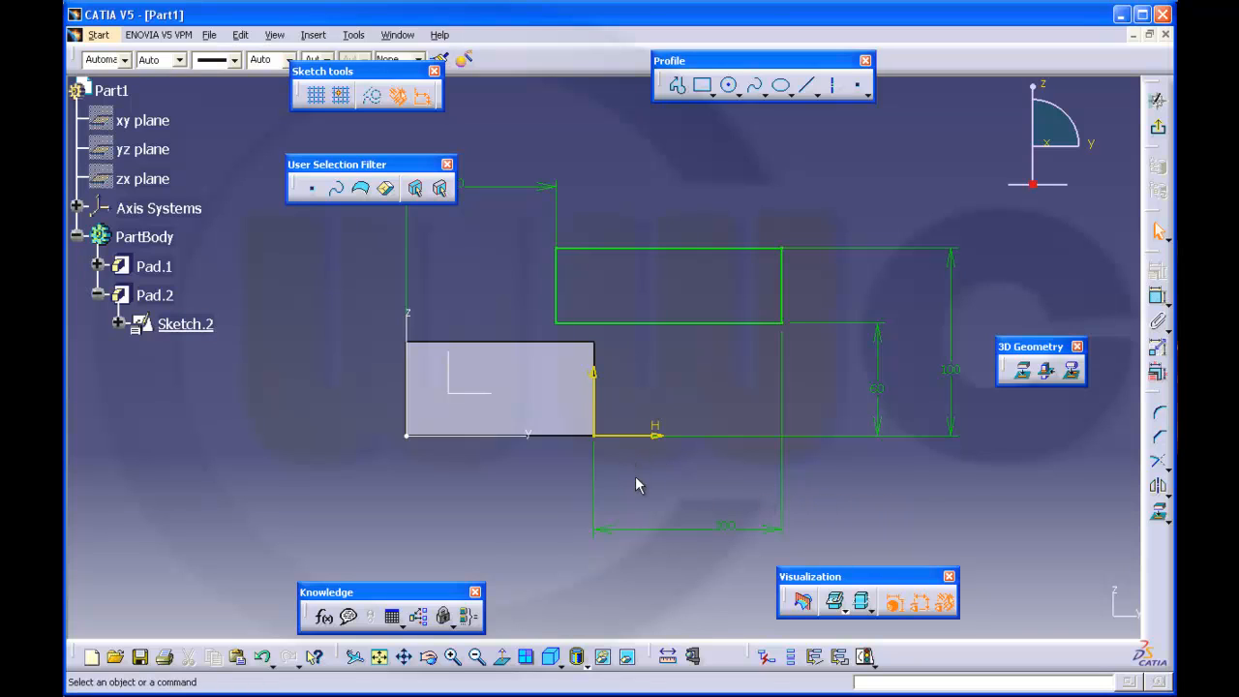
{"action": "mouse_move", "coordinate": [631, 441]}
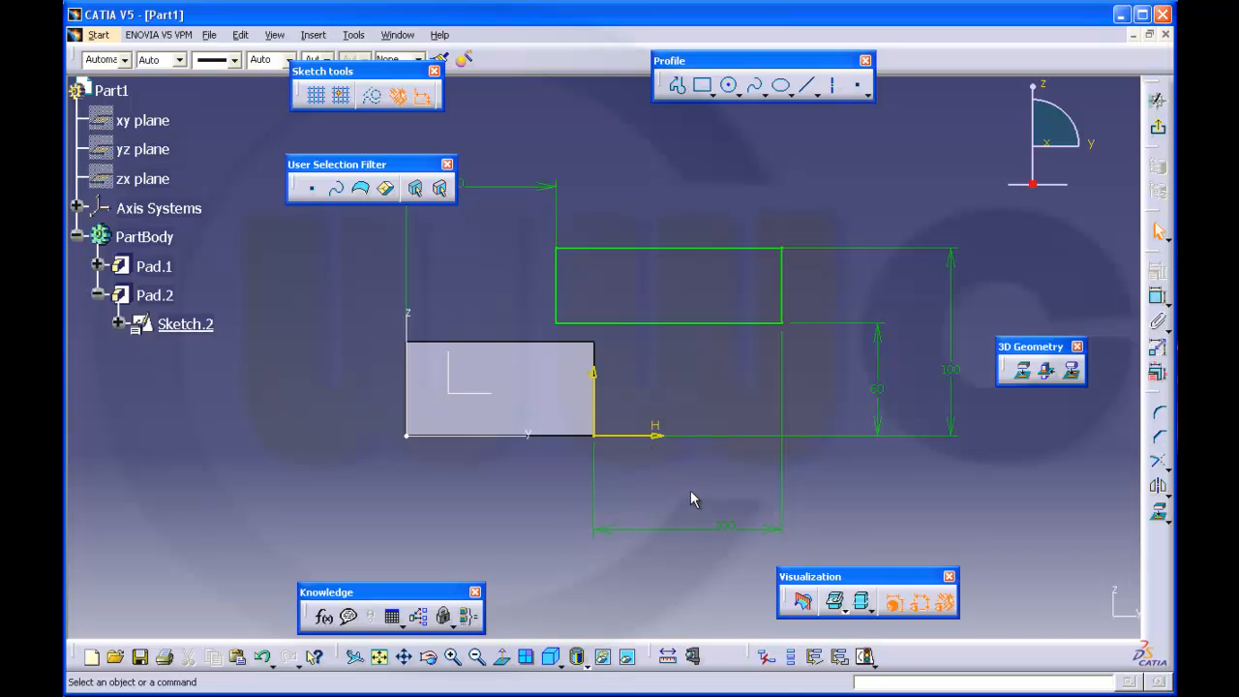
{"action": "mouse_move", "coordinate": [526, 457]}
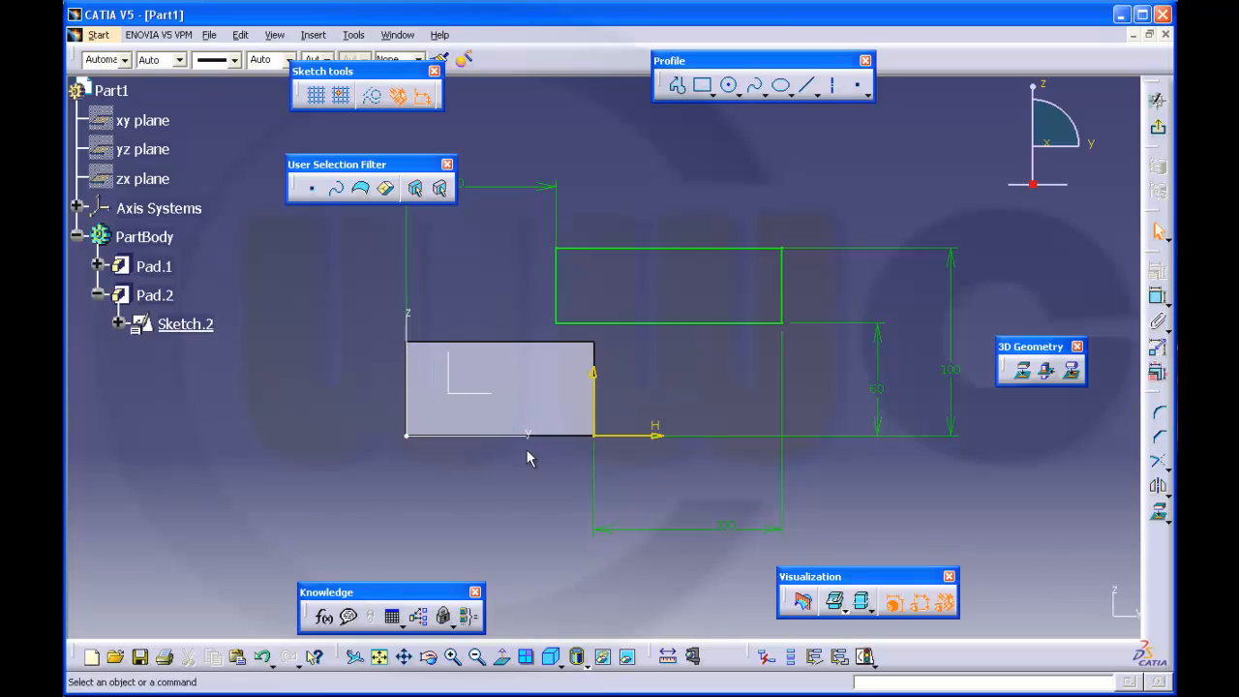
{"action": "mouse_move", "coordinate": [771, 457]}
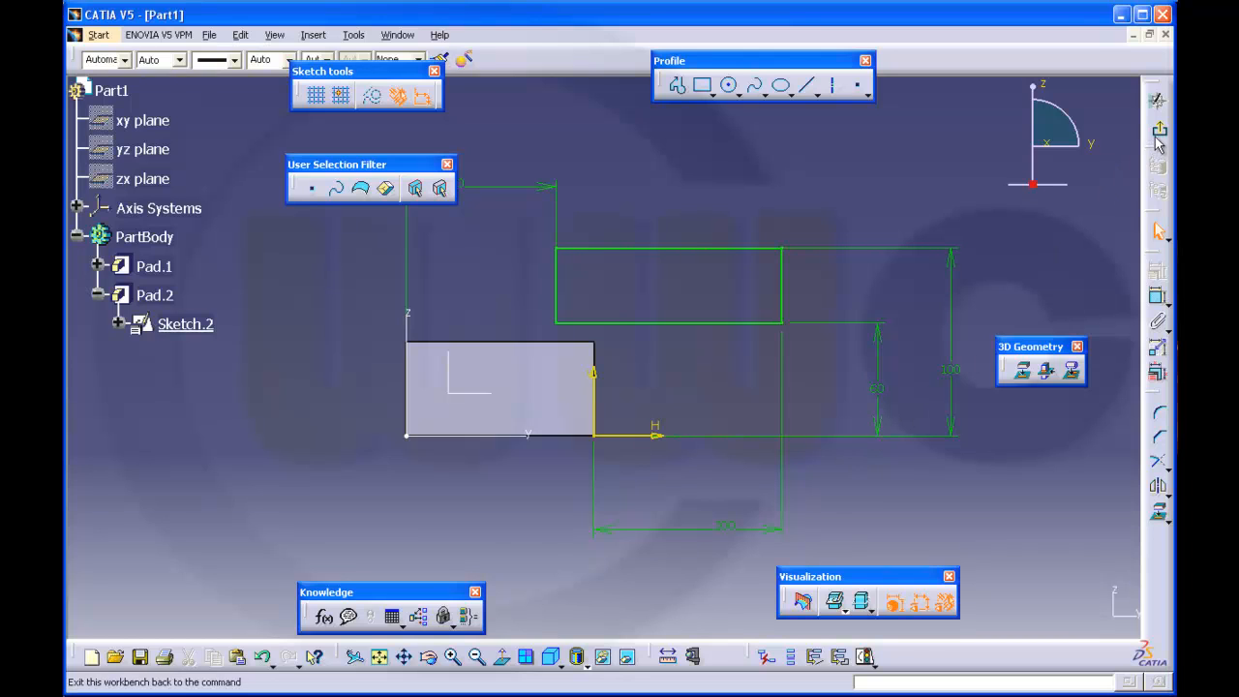
{"action": "left_click", "coordinate": [1157, 130]}
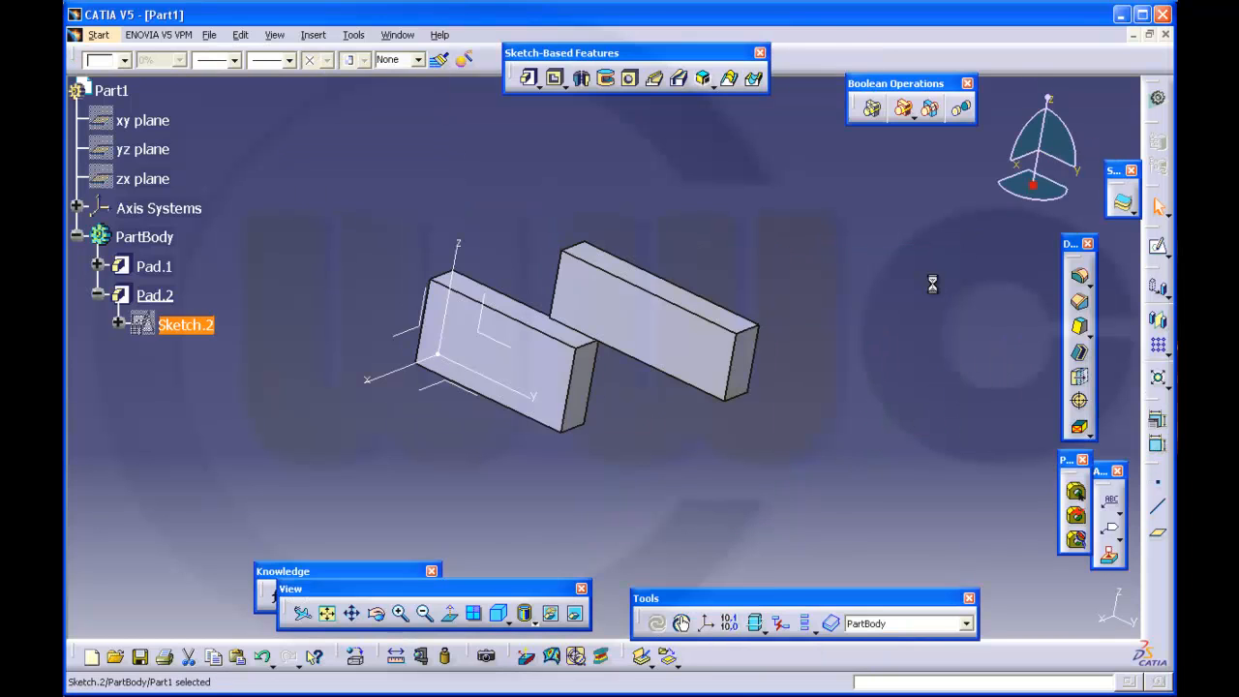
{"action": "left_click", "coordinate": [766, 435]}
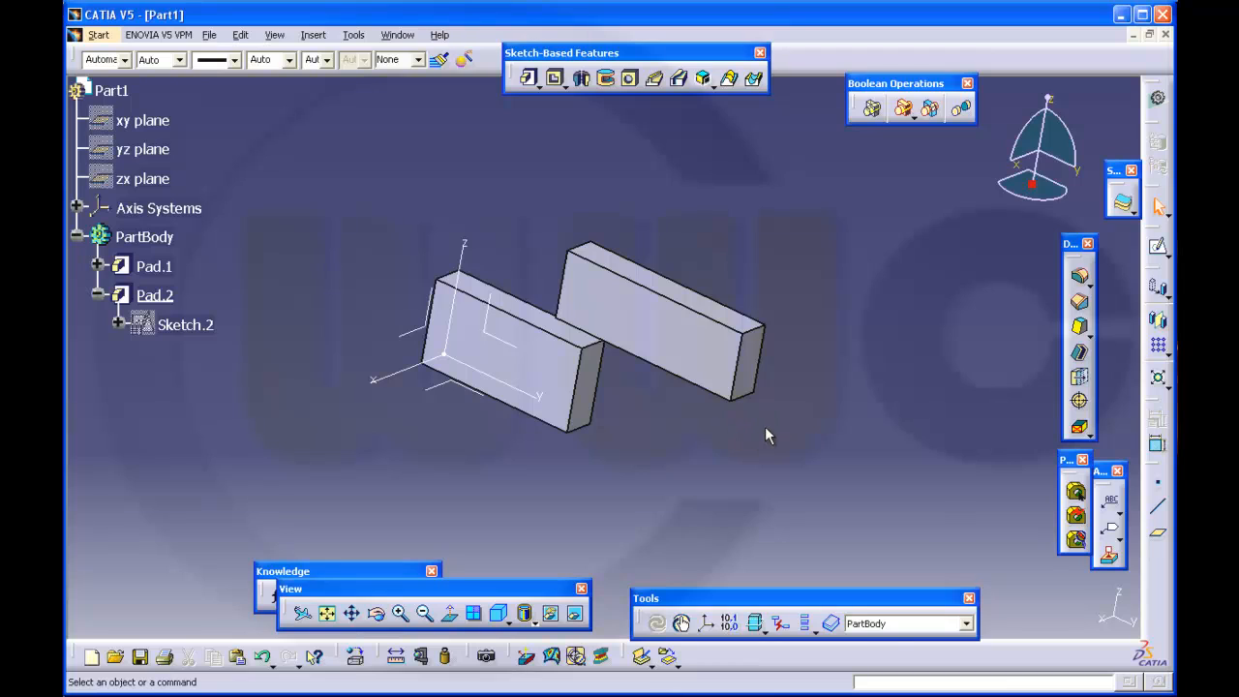
{"action": "mouse_move", "coordinate": [687, 438]}
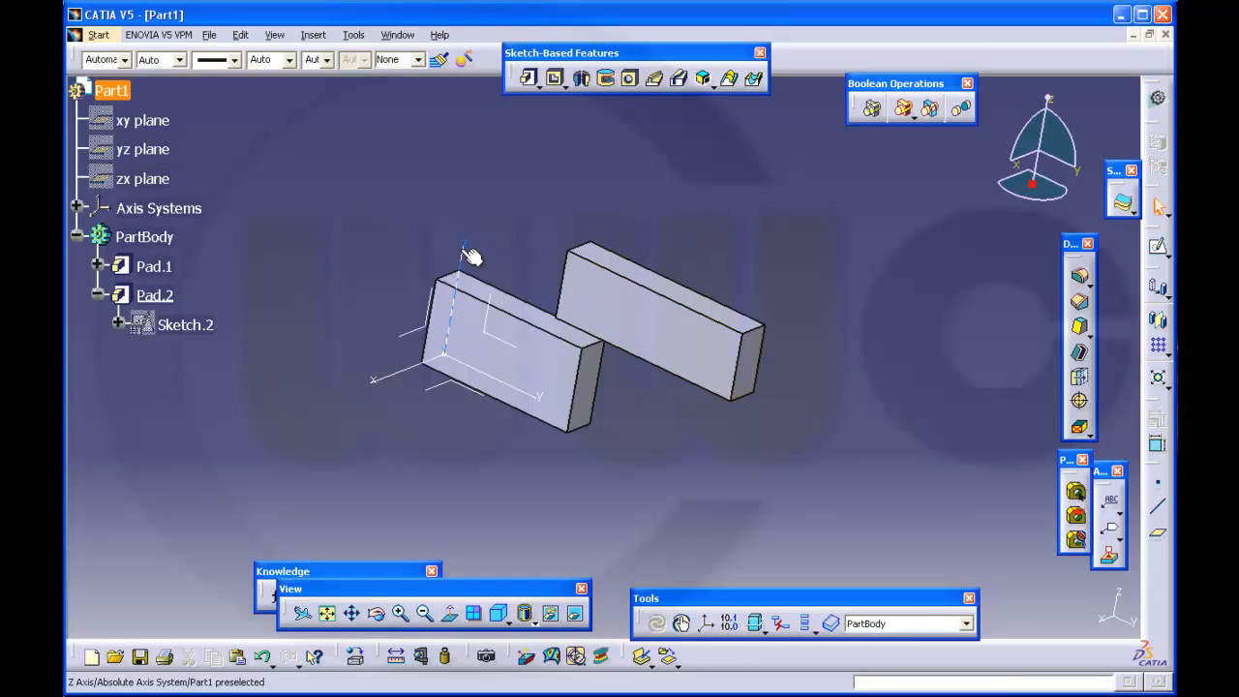
{"action": "left_click", "coordinate": [867, 387]}
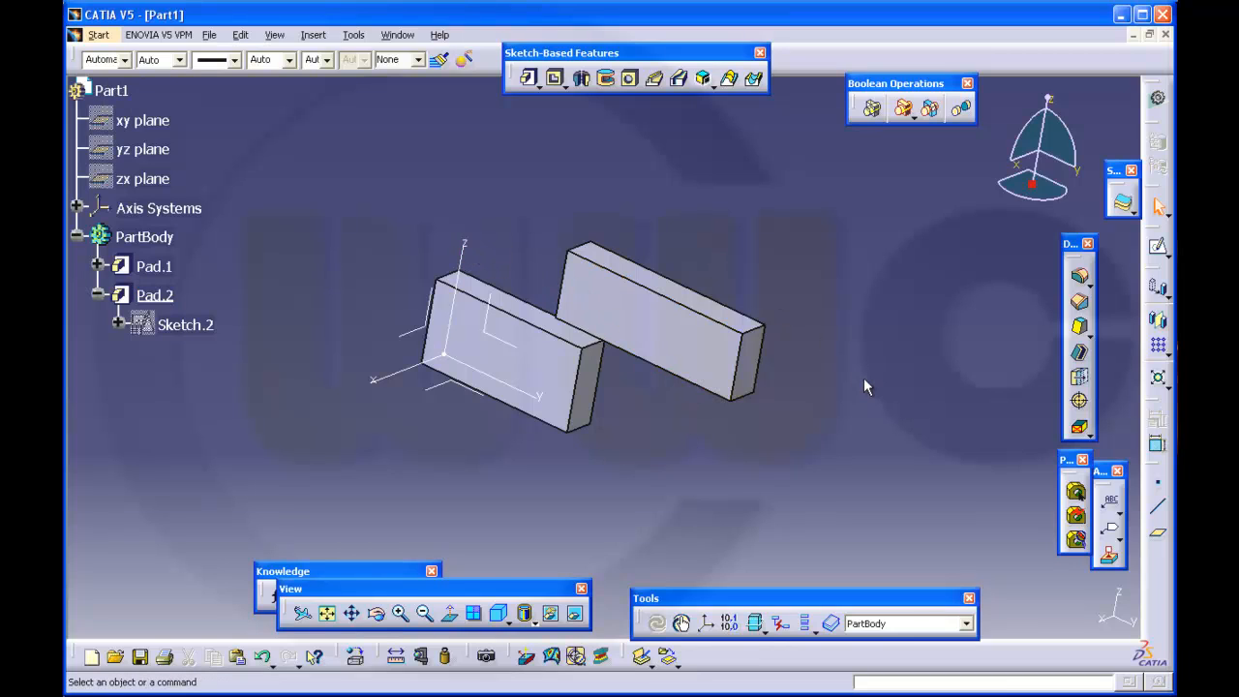